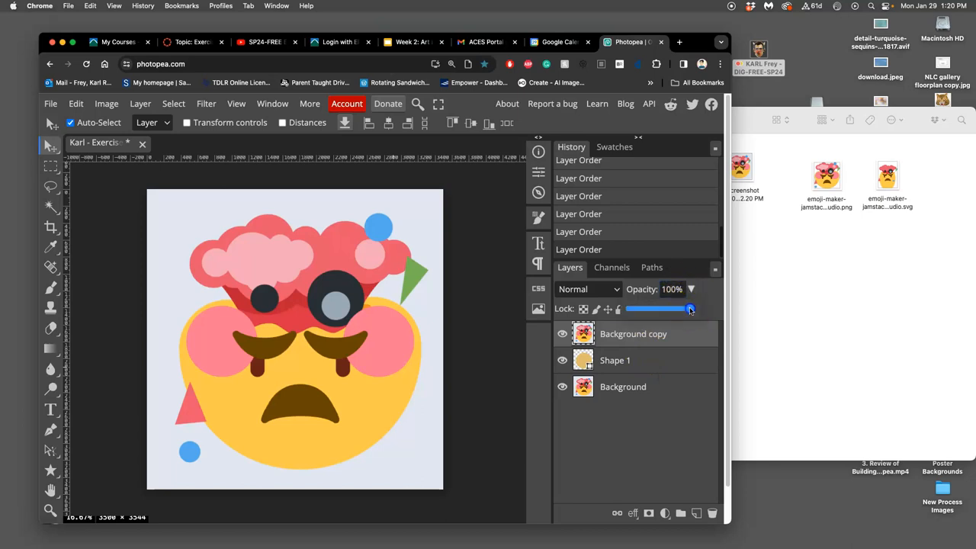
- Set the emoji copy layer to 30% opacity and lock it
left_click_drag(690, 308, 654, 308)
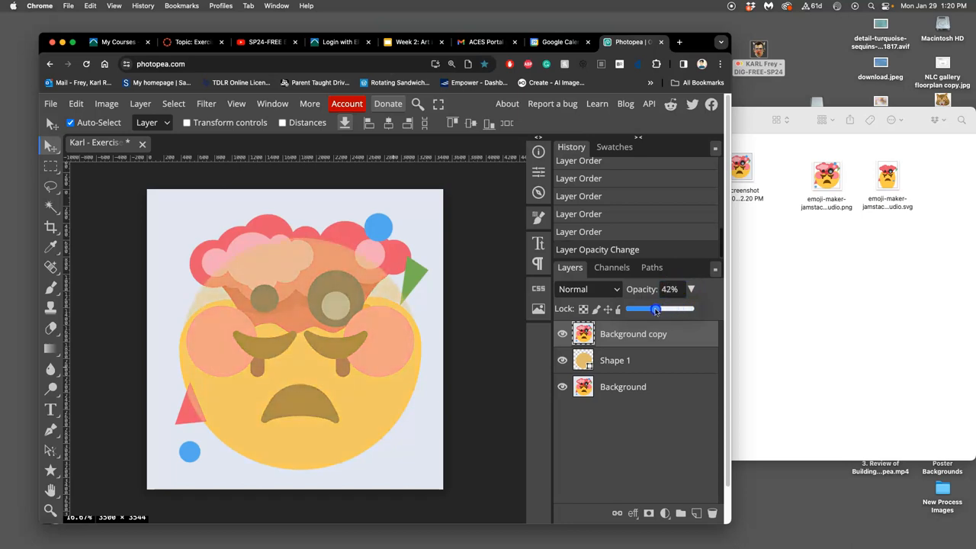
left_click_drag(655, 309, 647, 308)
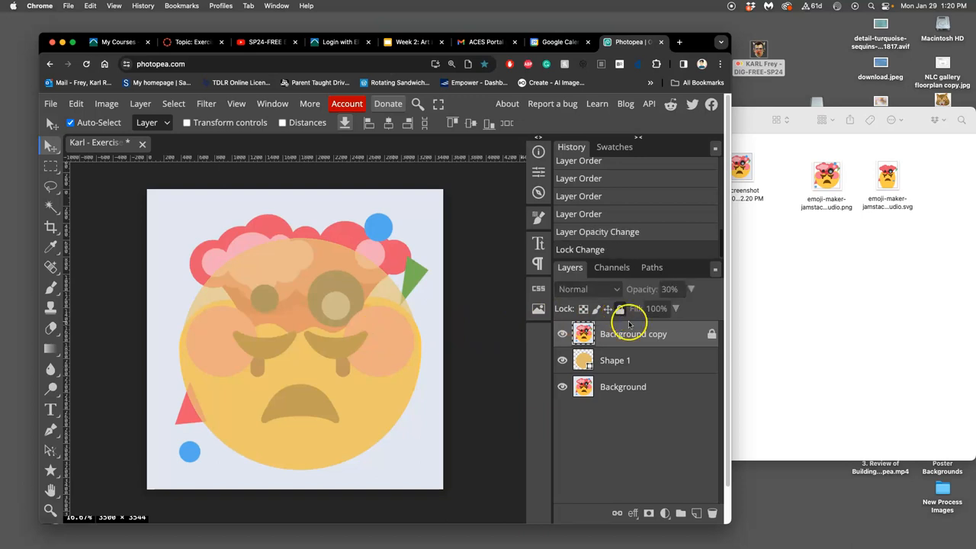
left_click(620, 309)
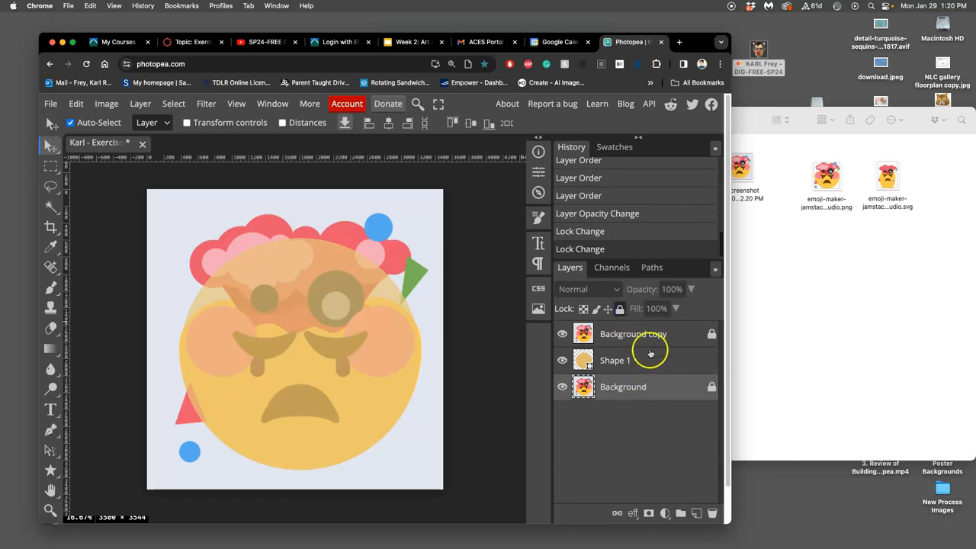
- Hide the original Background layer, briefly toggling the emoji copy's visibility
left_click(563, 333)
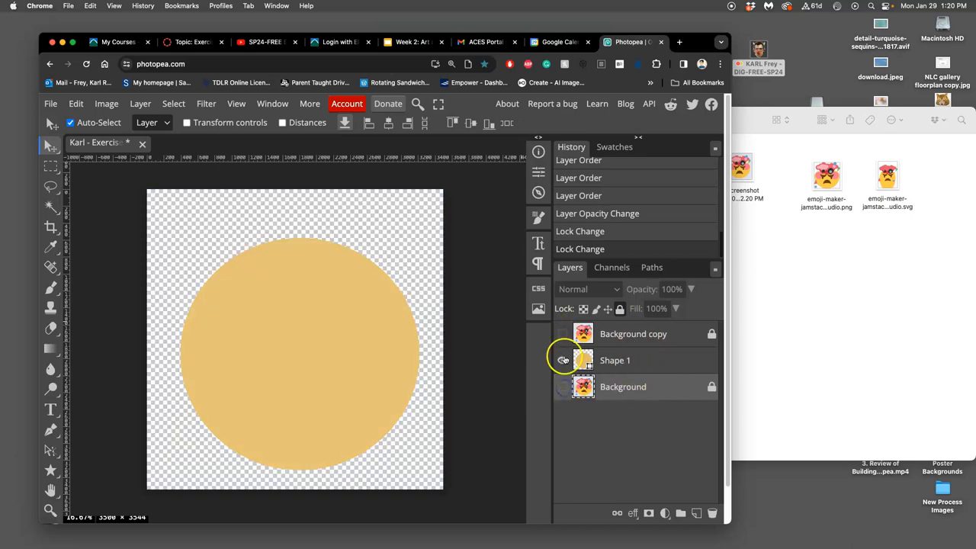
left_click(563, 360)
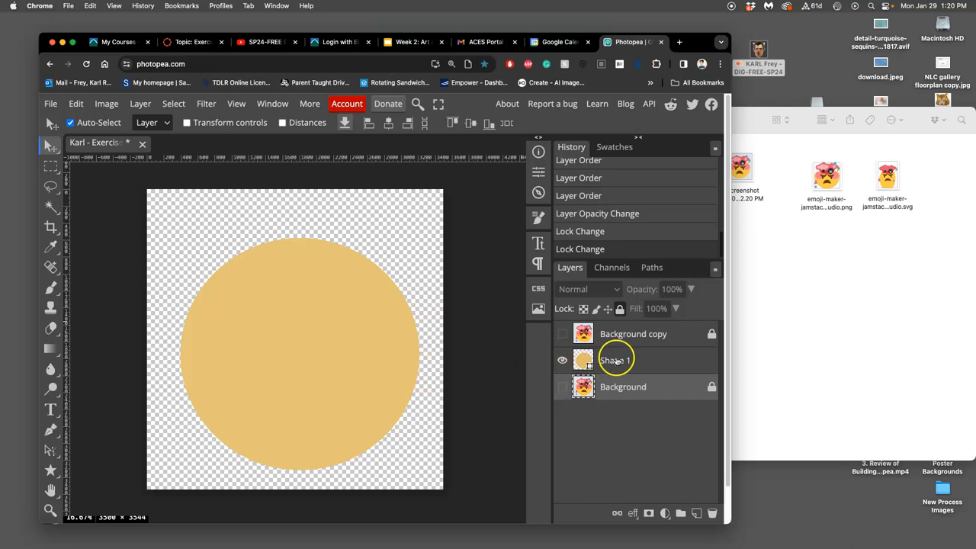
left_click(562, 334)
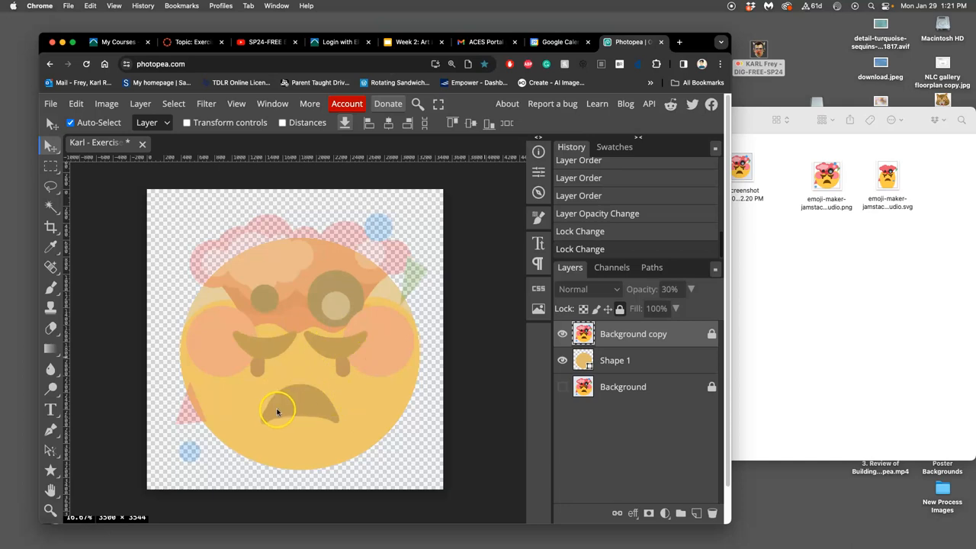
mouse_move(306, 384)
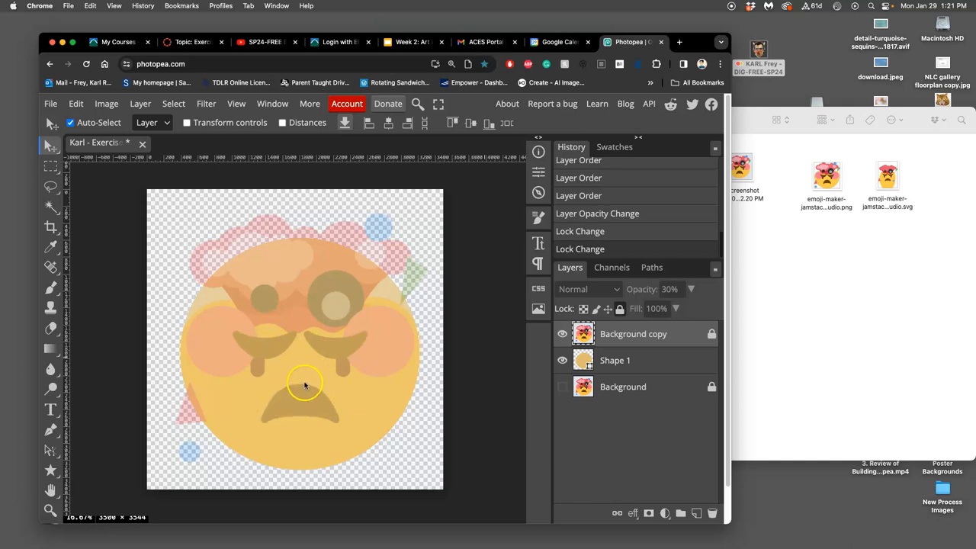
mouse_move(211, 343)
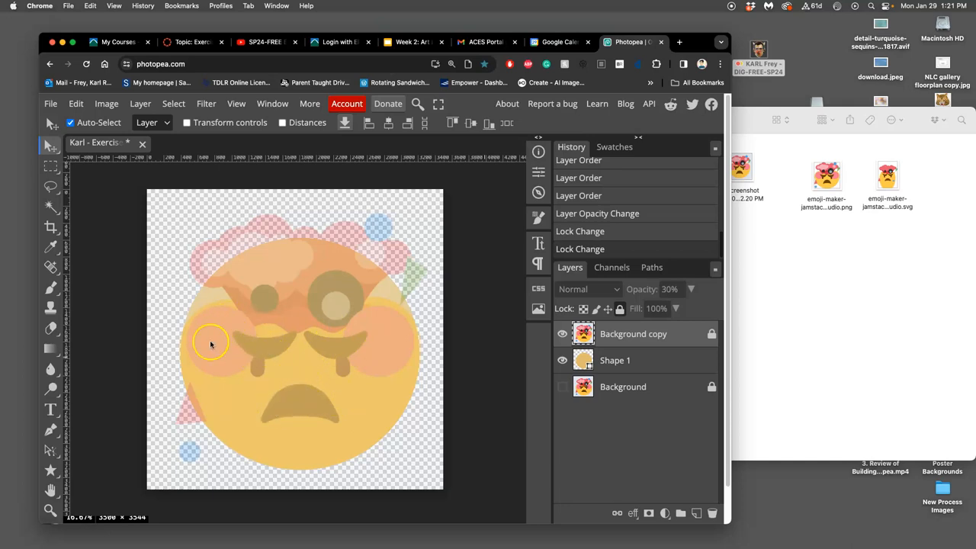
mouse_move(91, 337)
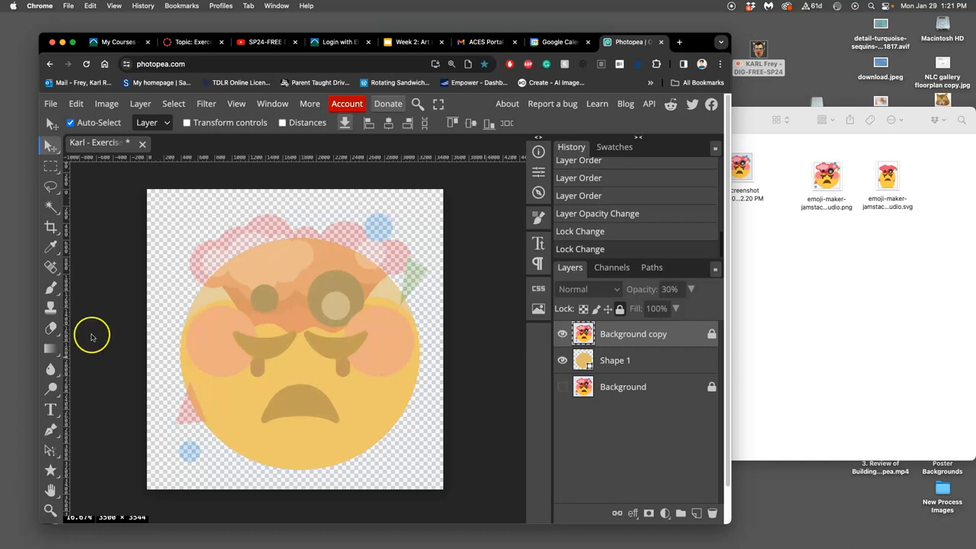
mouse_move(65, 398)
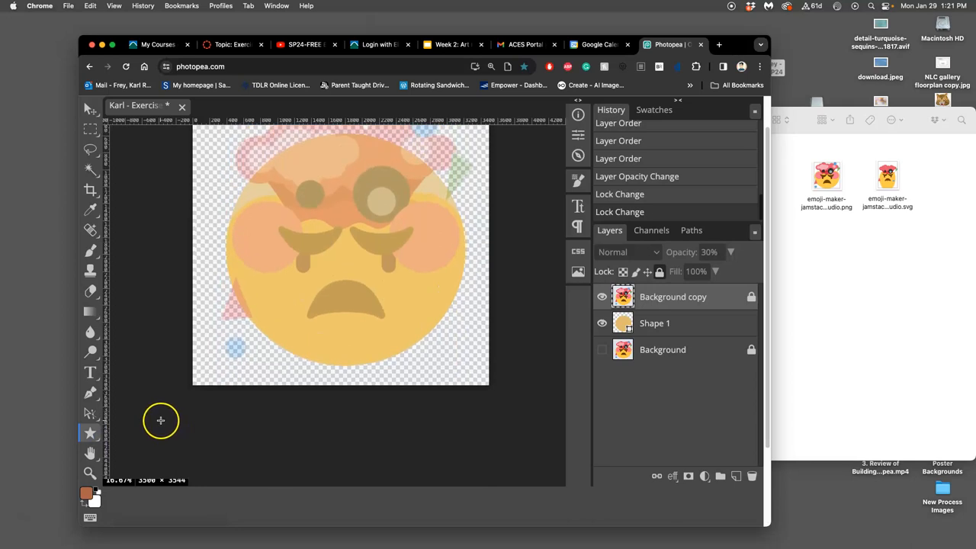
- Select the Ellipse tool from the shape tool flyout
left_click(201, 66)
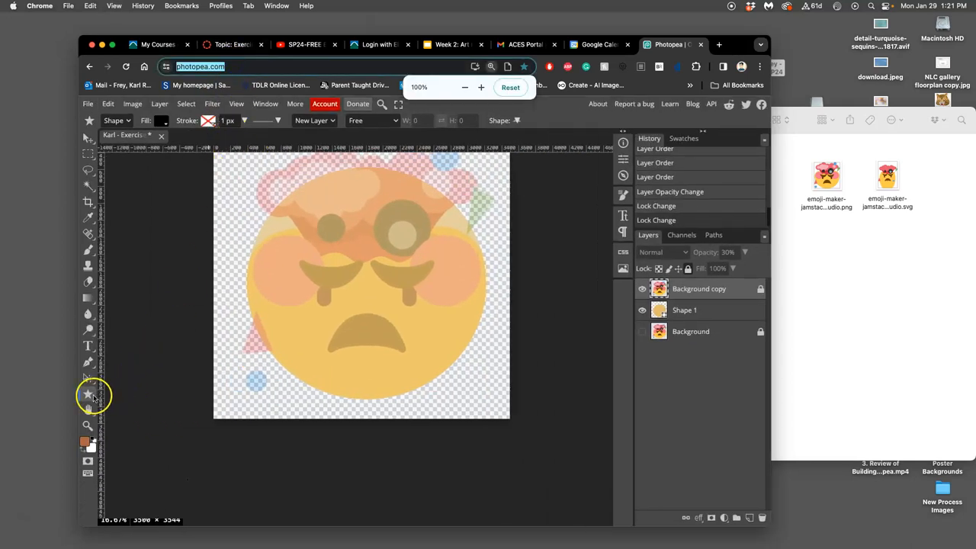
left_click(87, 394)
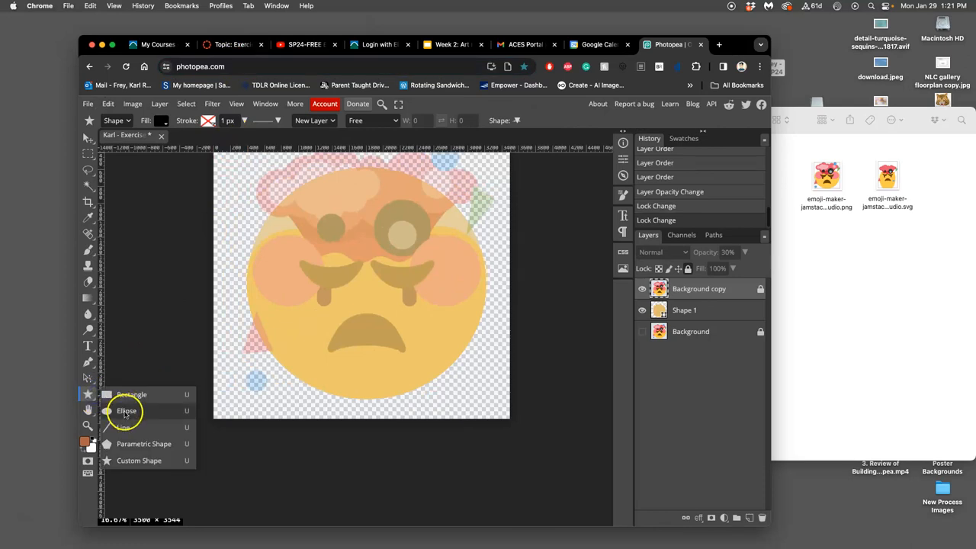
left_click(127, 411)
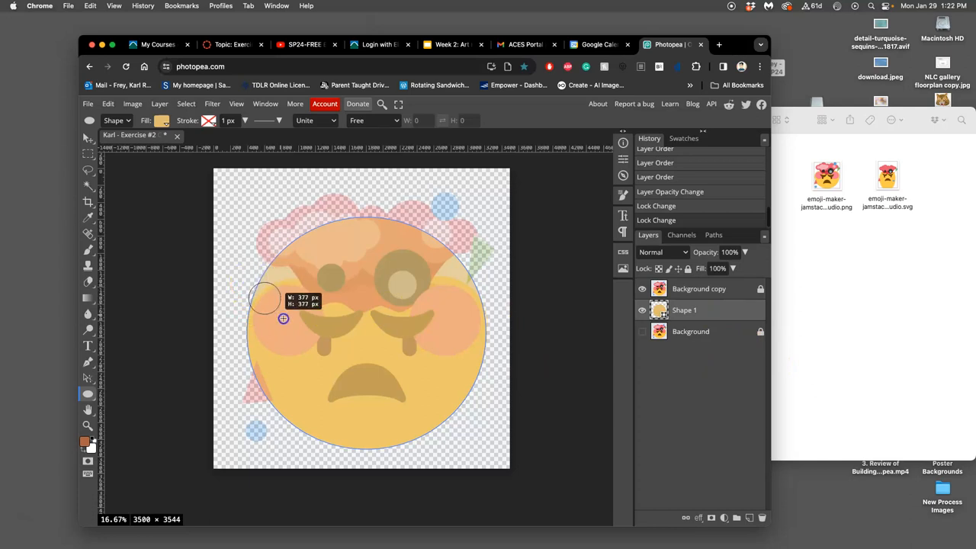
- Draw a circle shape over the emoji's left cheek
left_click_drag(283, 318, 322, 371)
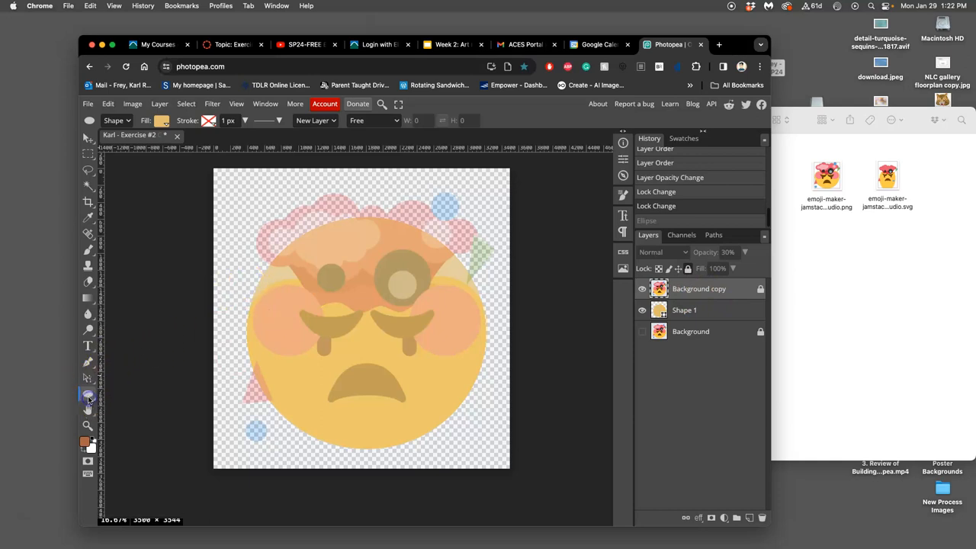
left_click(88, 395)
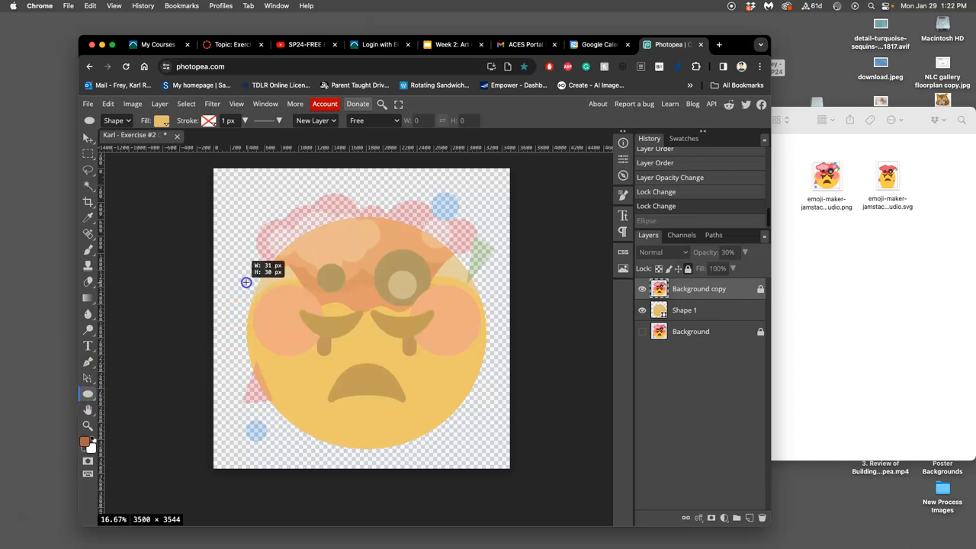
left_click_drag(247, 282, 321, 358)
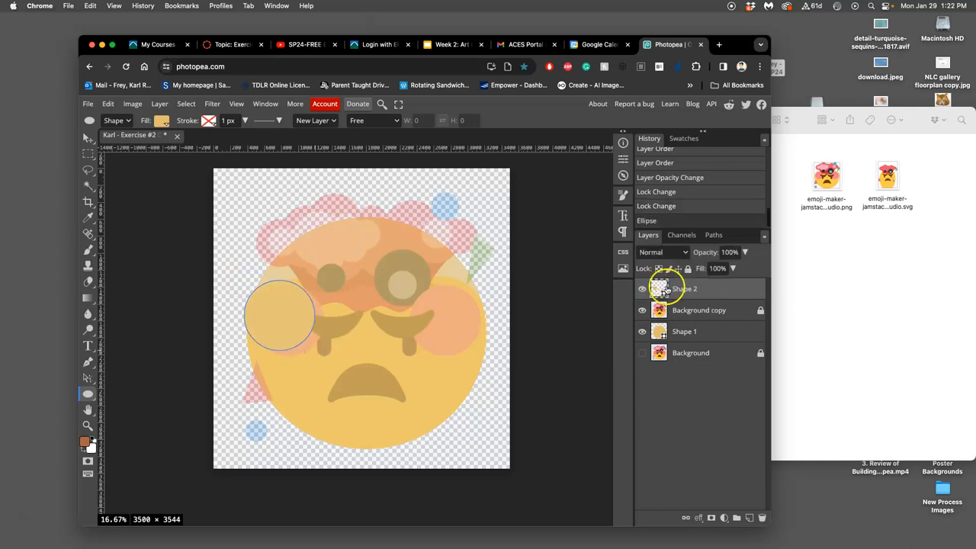
- Move the circle layer below the emoji copy and adjust layer visibility
left_click(161, 121)
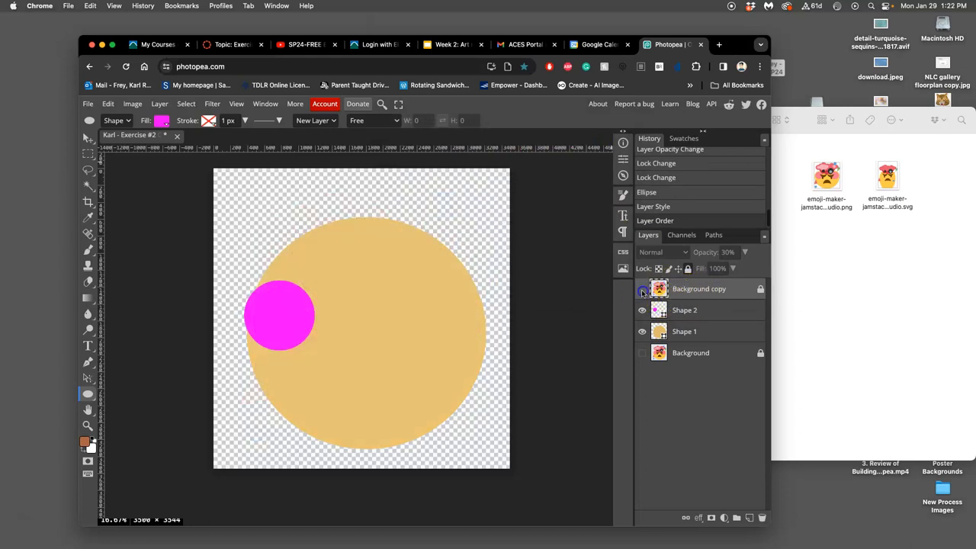
left_click(642, 289)
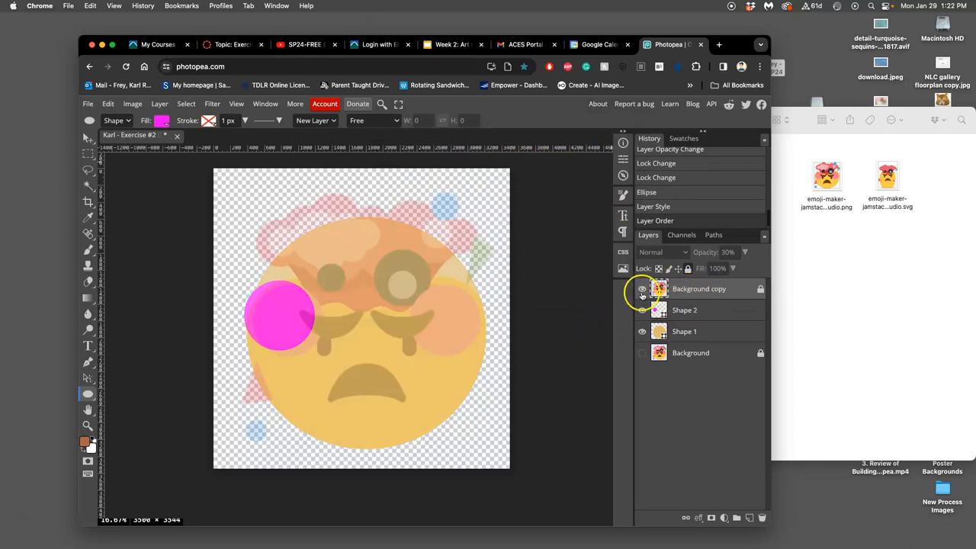
left_click(642, 288)
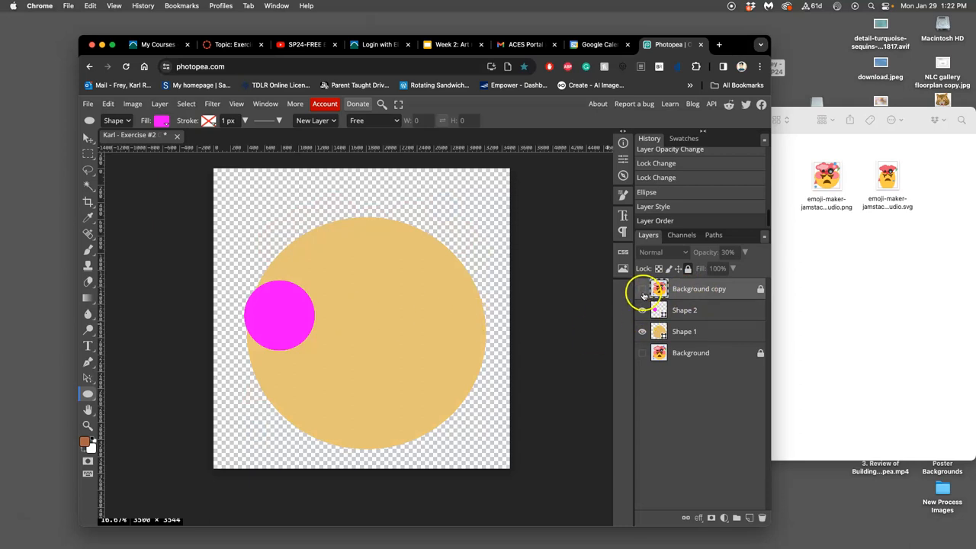
left_click(641, 288)
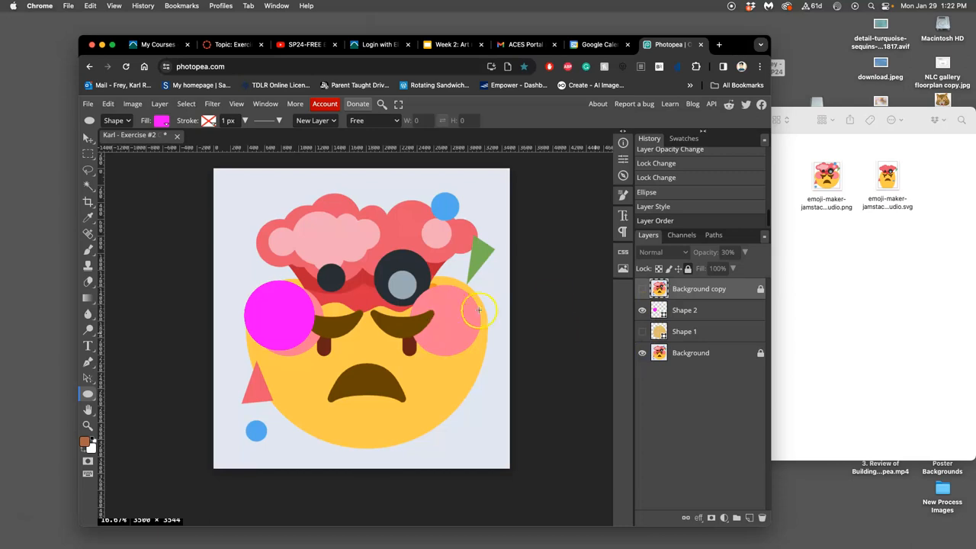
left_click(162, 121)
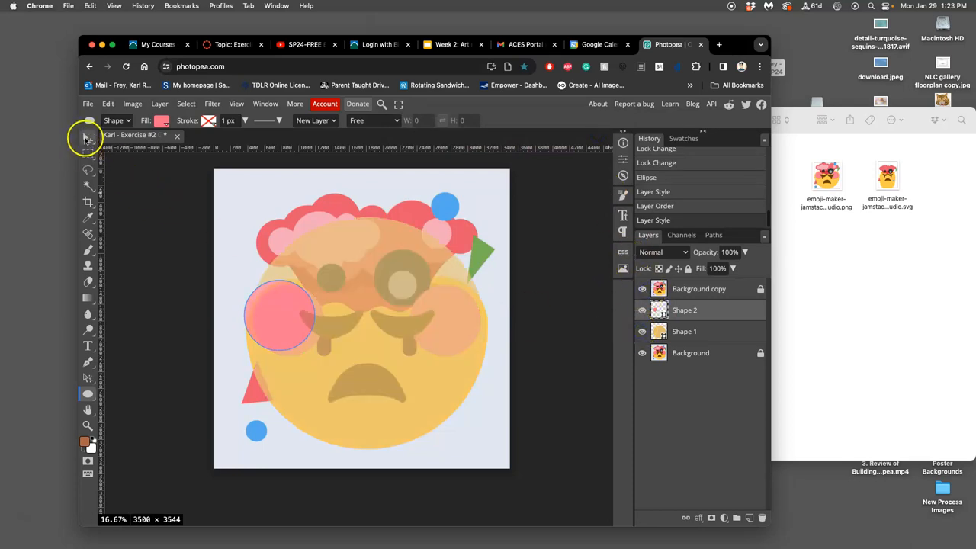
- Nudge the pink cheek circle into place and drag a duplicate onto the right cheek
left_click(87, 138)
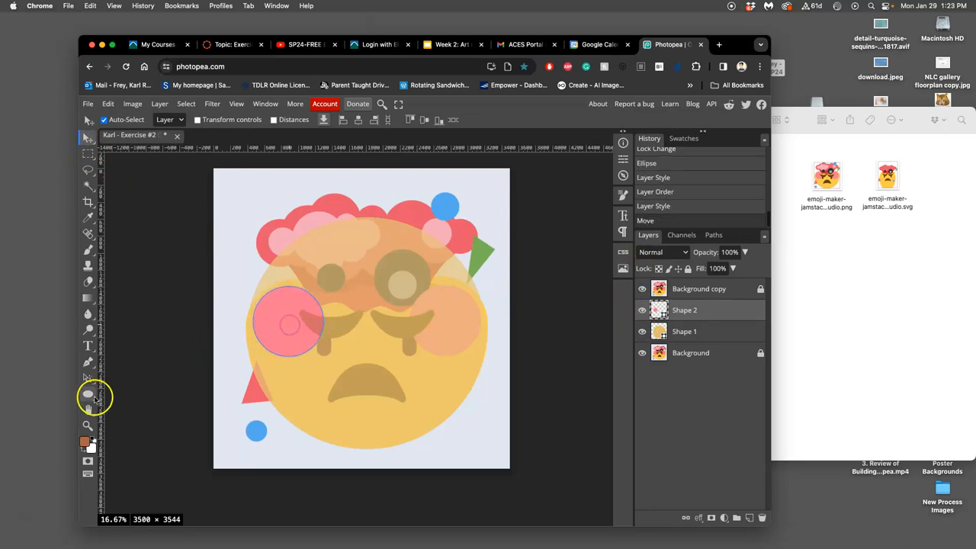
mouse_move(86, 138)
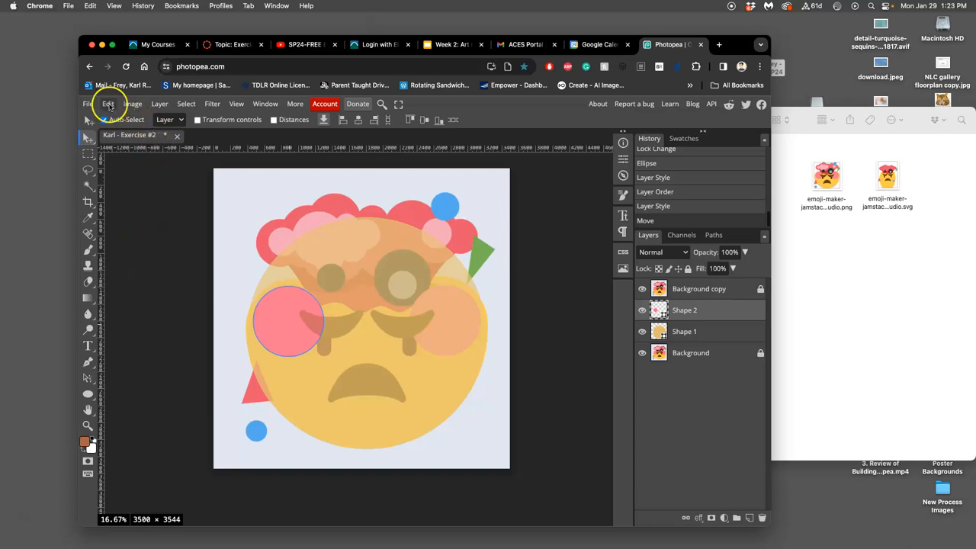
left_click(108, 103)
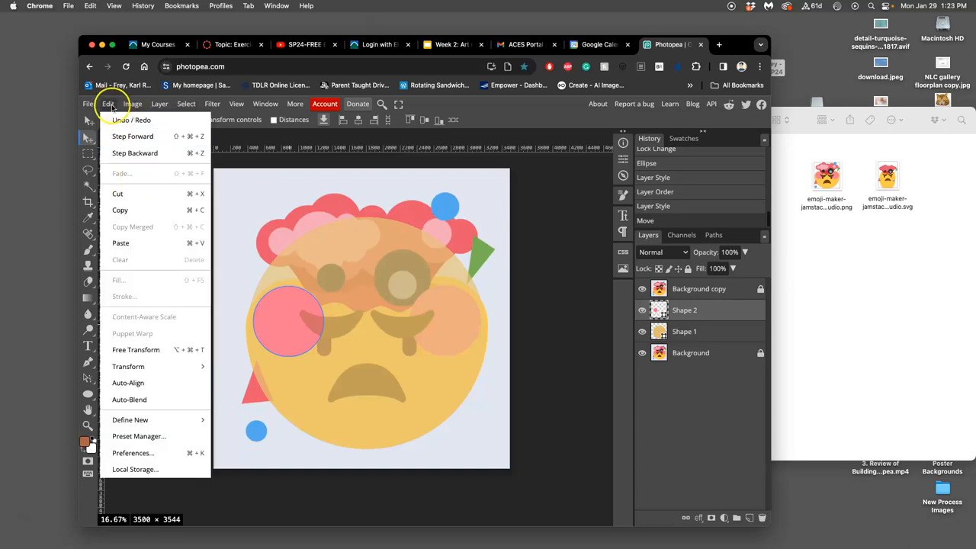
mouse_move(135, 350)
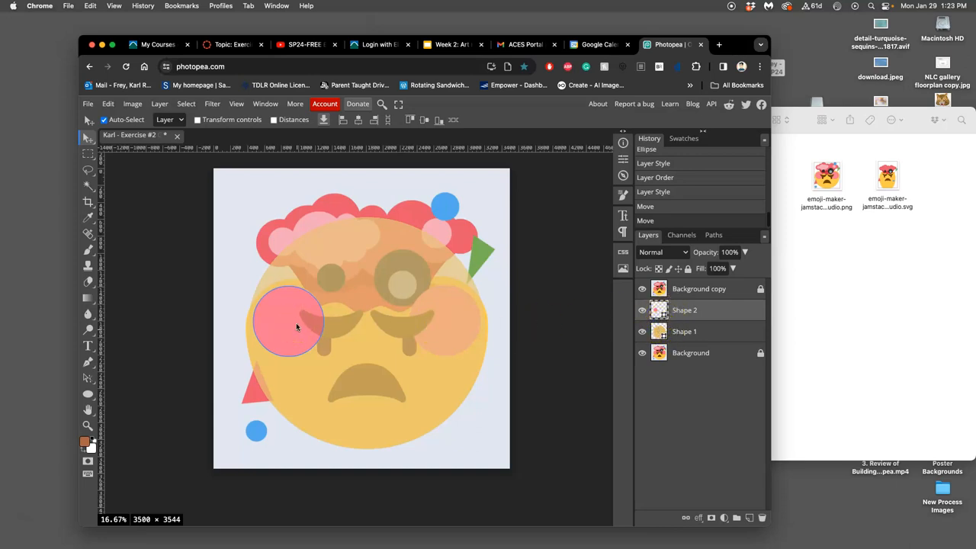
left_click_drag(298, 320, 374, 335)
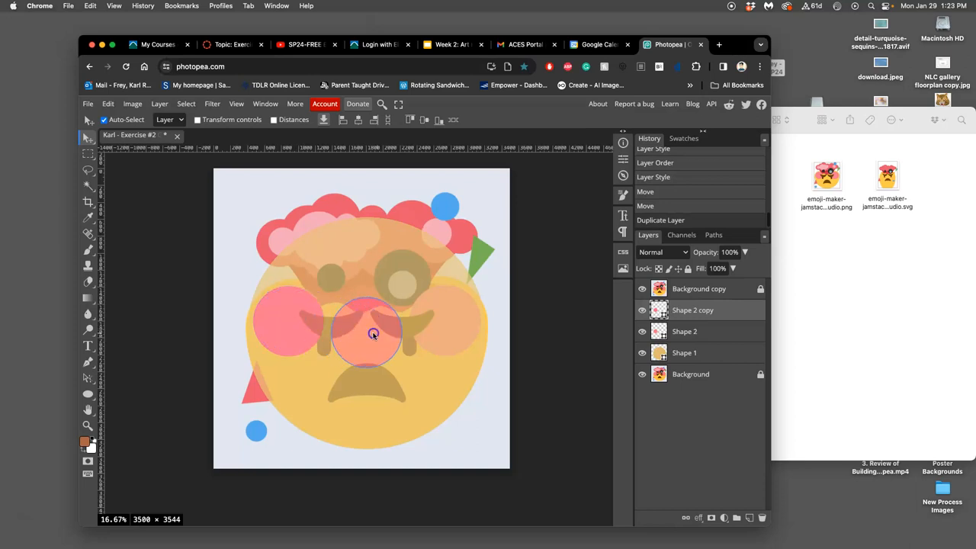
left_click_drag(373, 335, 457, 322)
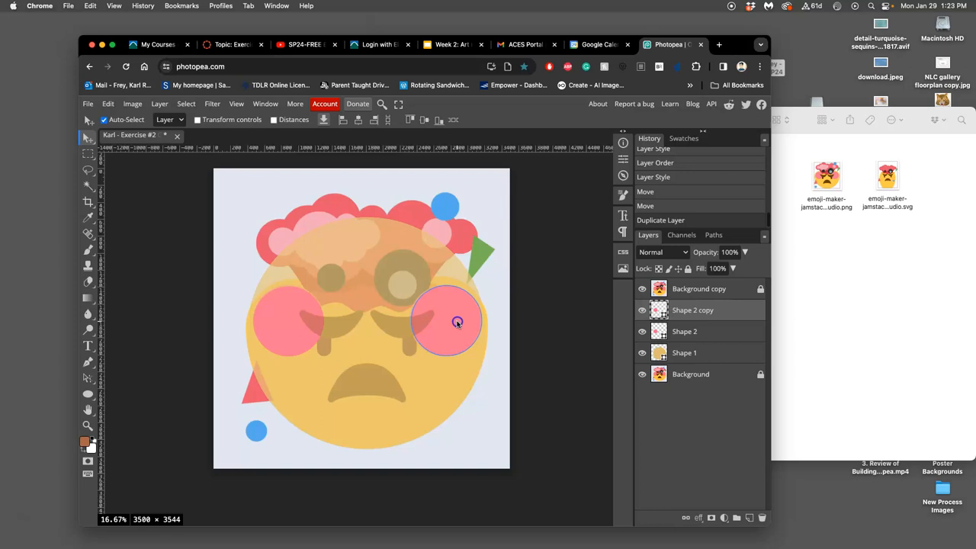
left_click_drag(456, 320, 458, 339)
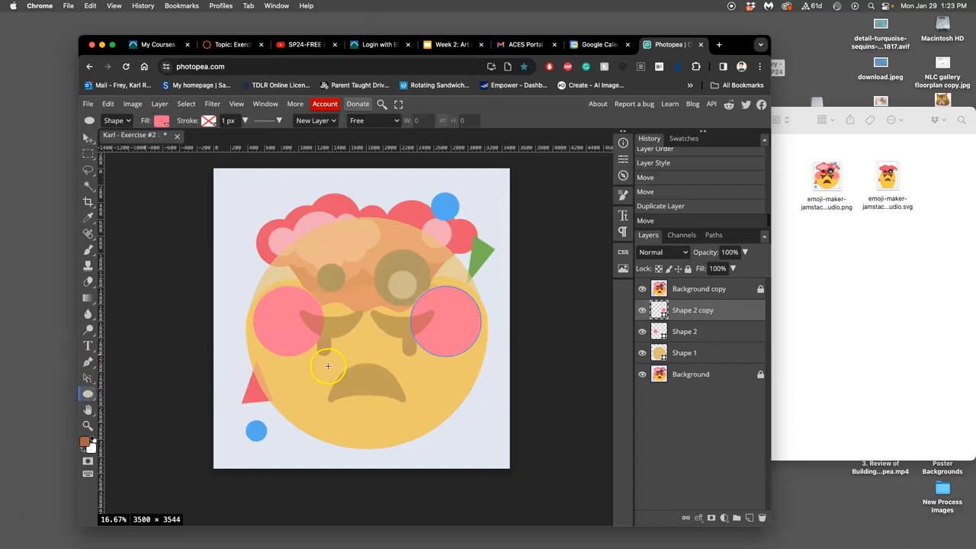
- Draw a dark oval over the mouth, warp its bottom up into a frown, hide the reference
left_click_drag(328, 366, 406, 417)
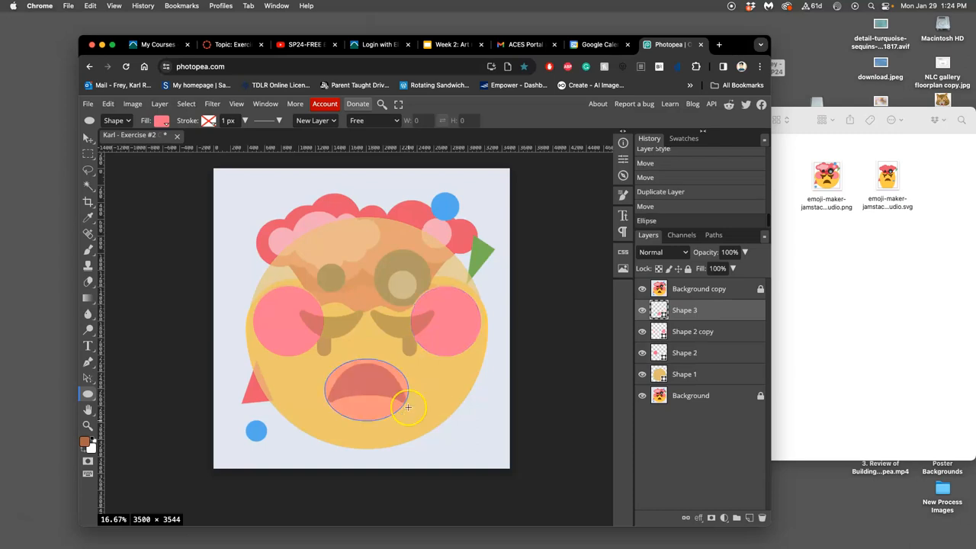
left_click(161, 120)
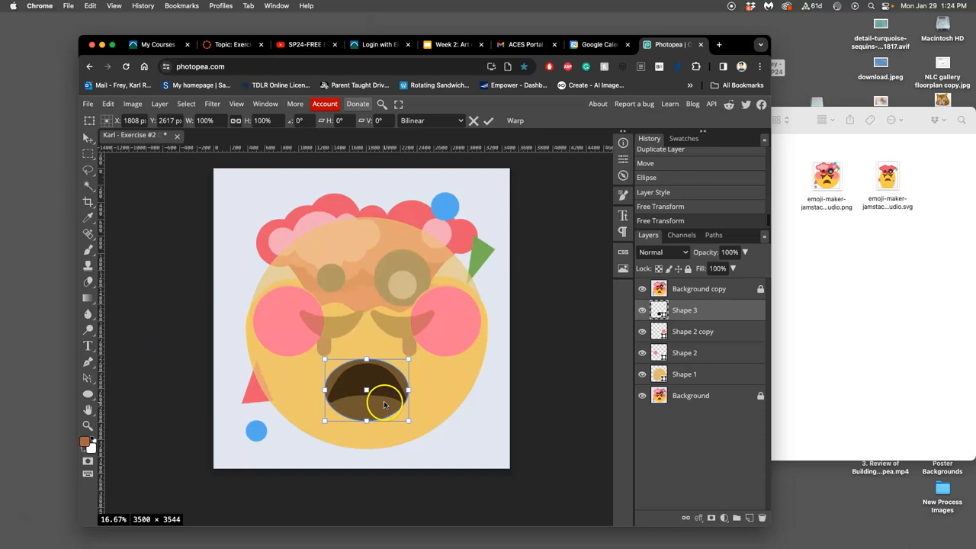
right_click(366, 389)
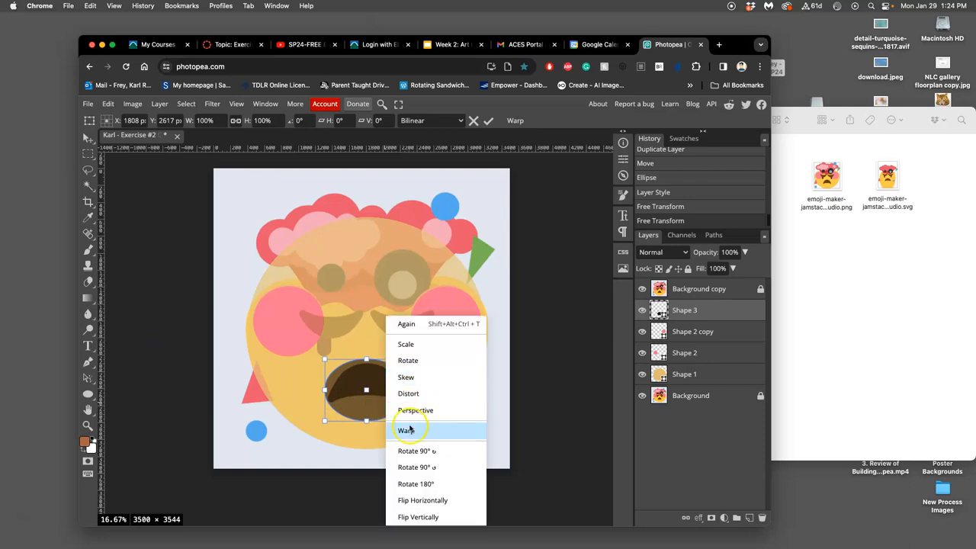
left_click(405, 431)
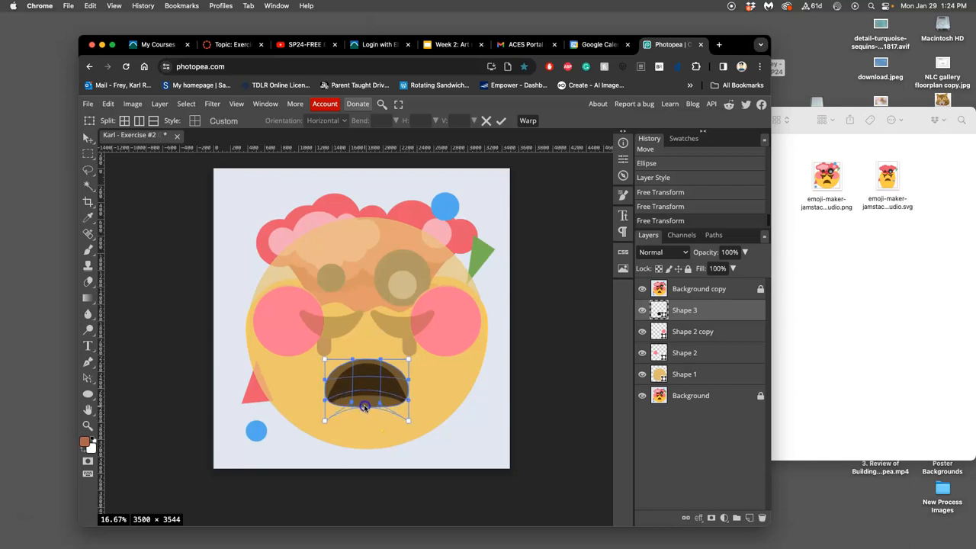
left_click_drag(365, 406, 365, 385)
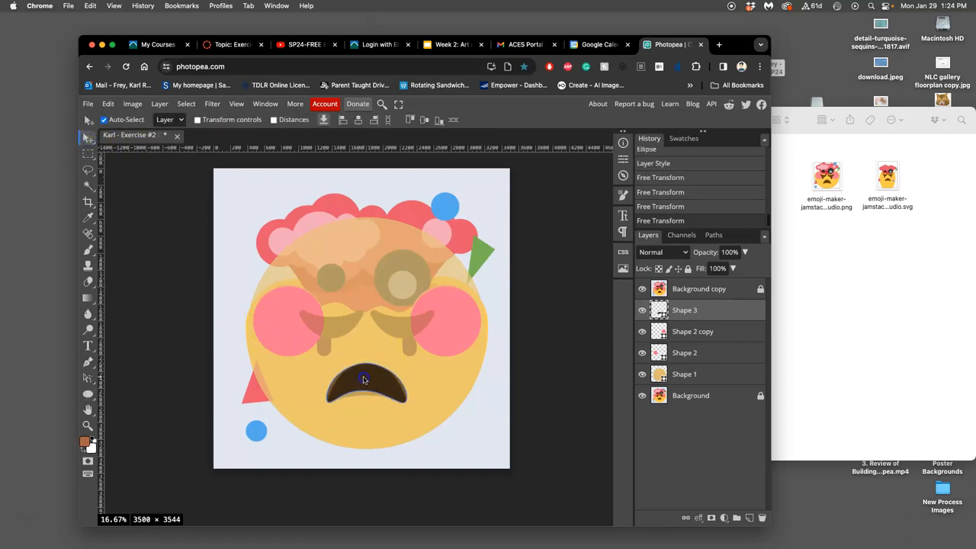
left_click(364, 381)
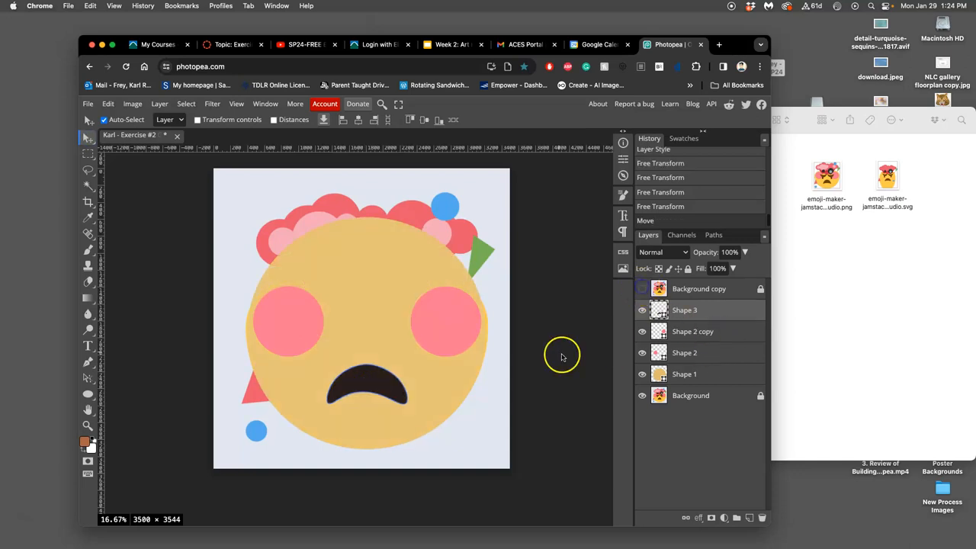
mouse_move(310, 367)
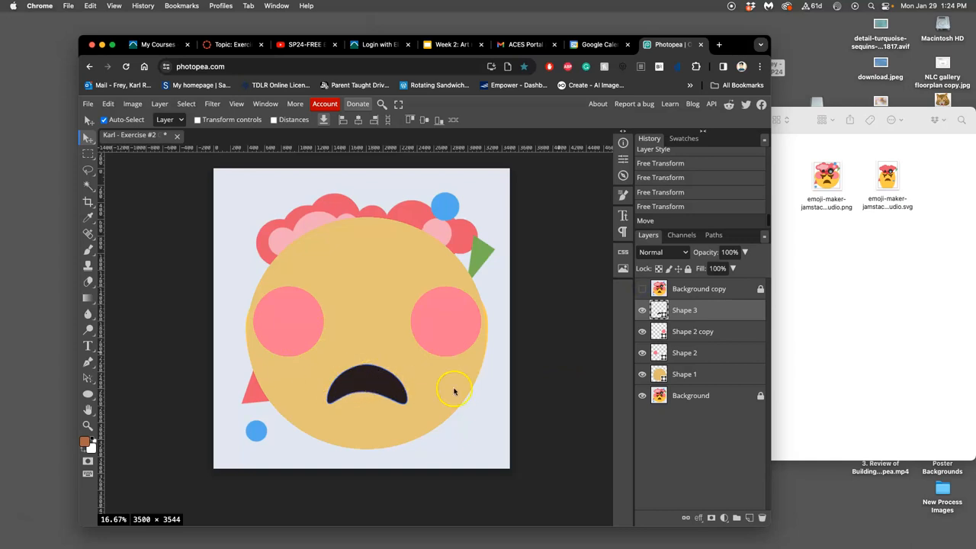
- Scale the mouth copy to about 76%, rotate it 180°, and move it over the left eye
left_click(643, 289)
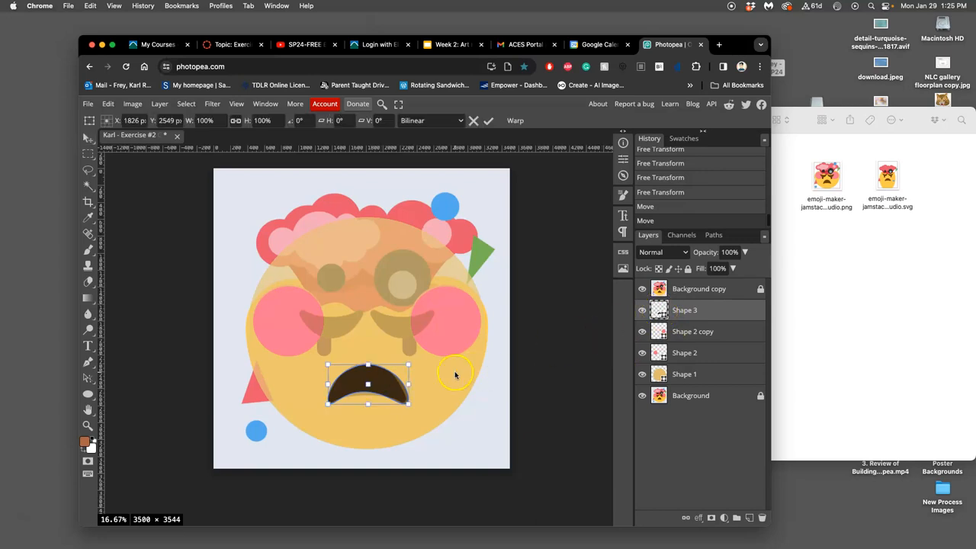
right_click(456, 375)
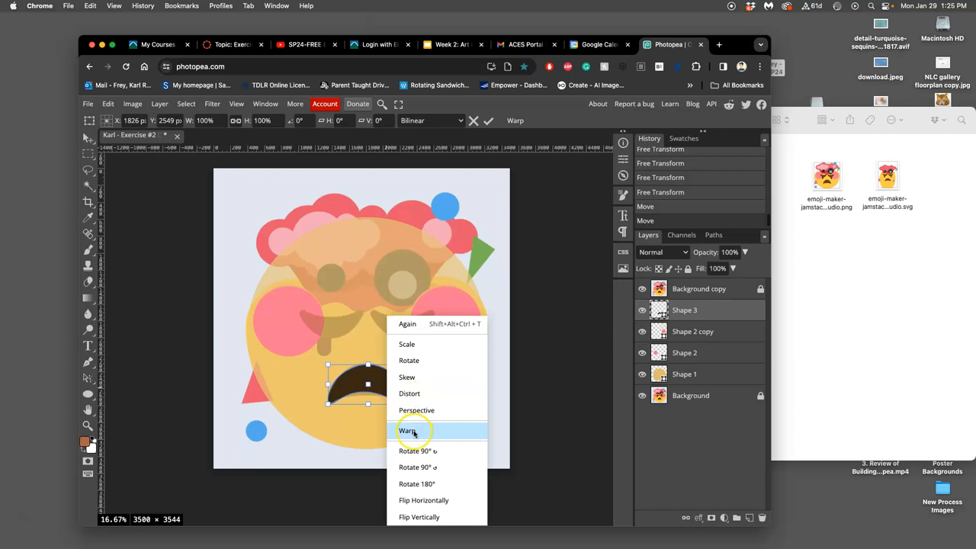
left_click(408, 431)
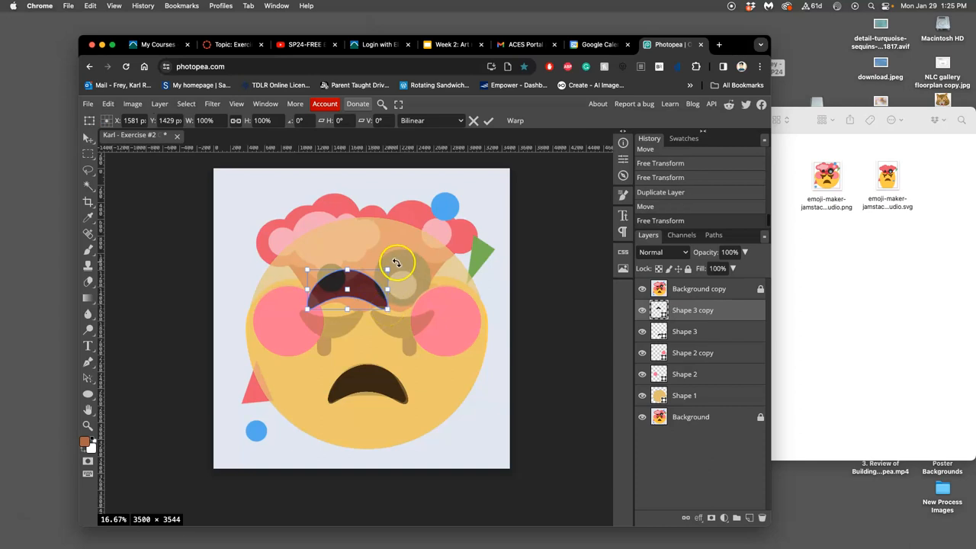
left_click_drag(388, 268, 368, 276)
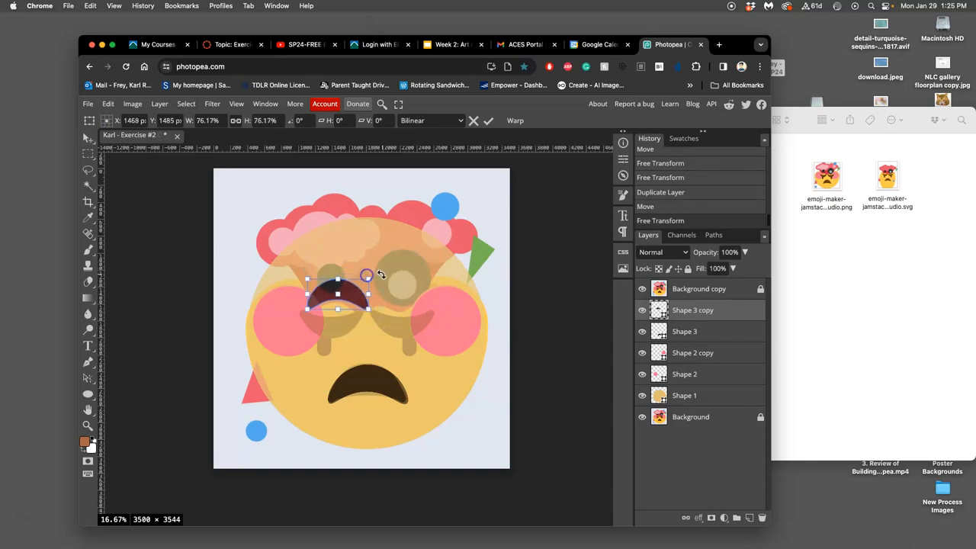
left_click_drag(369, 275, 304, 309)
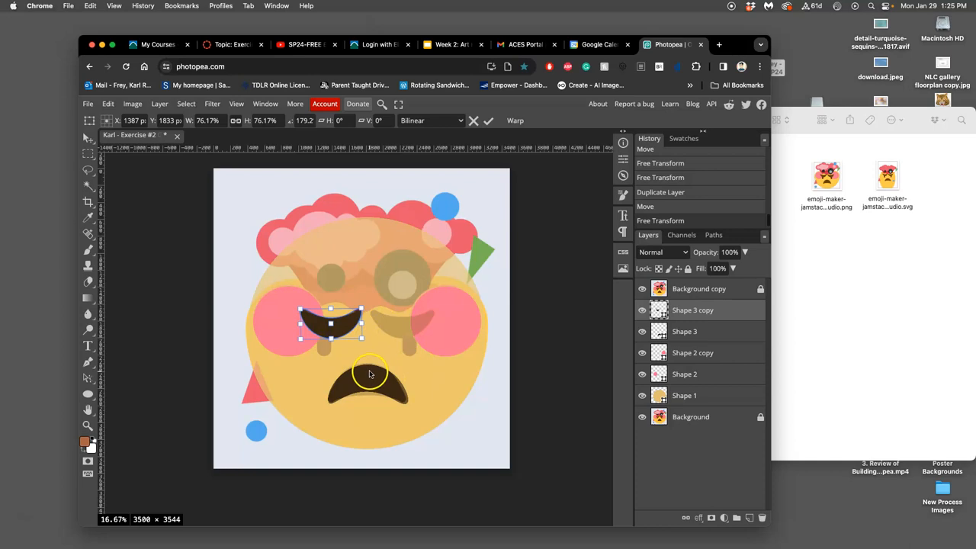
mouse_move(371, 374)
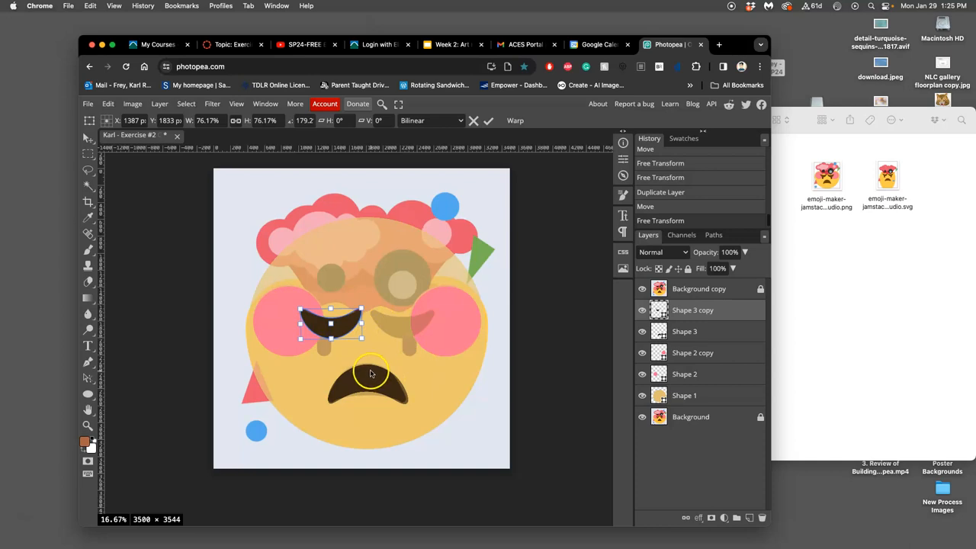
left_click_drag(372, 374, 341, 328)
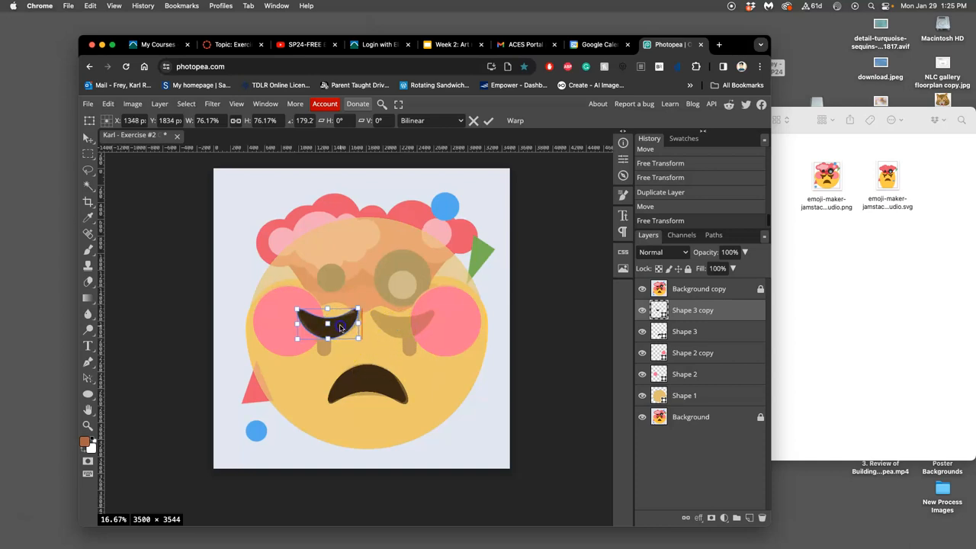
left_click_drag(341, 327, 318, 341)
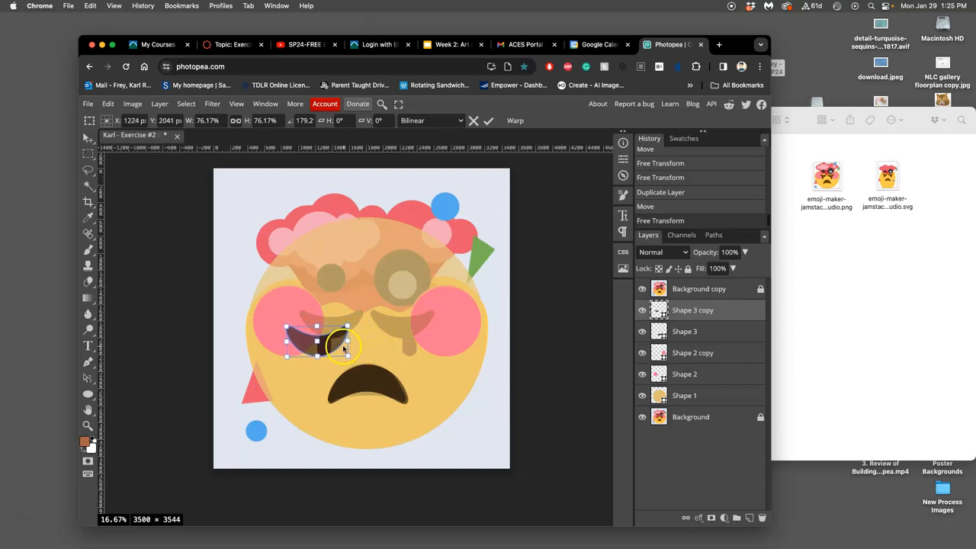
left_click_drag(344, 347, 336, 345)
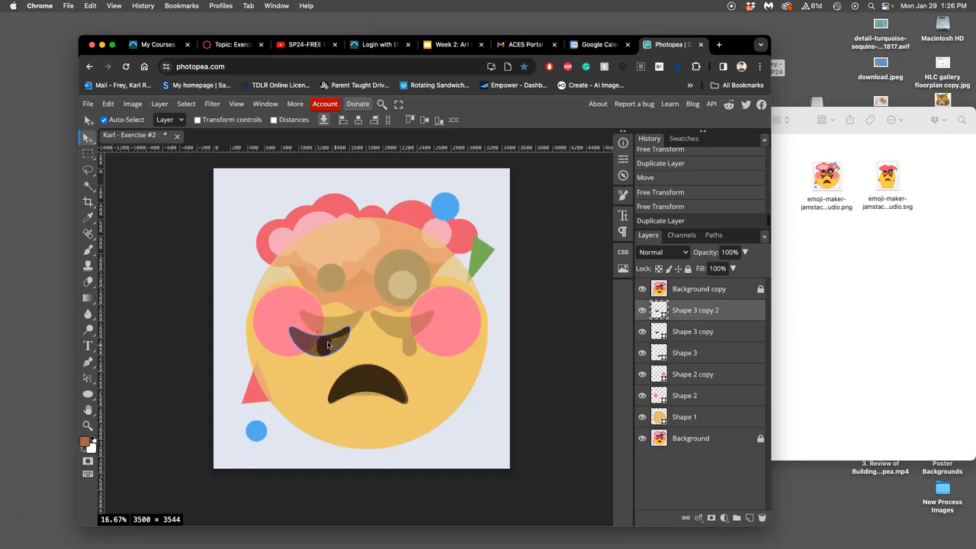
- Flip the crescent copy and move it over the right eye
right_click(328, 343)
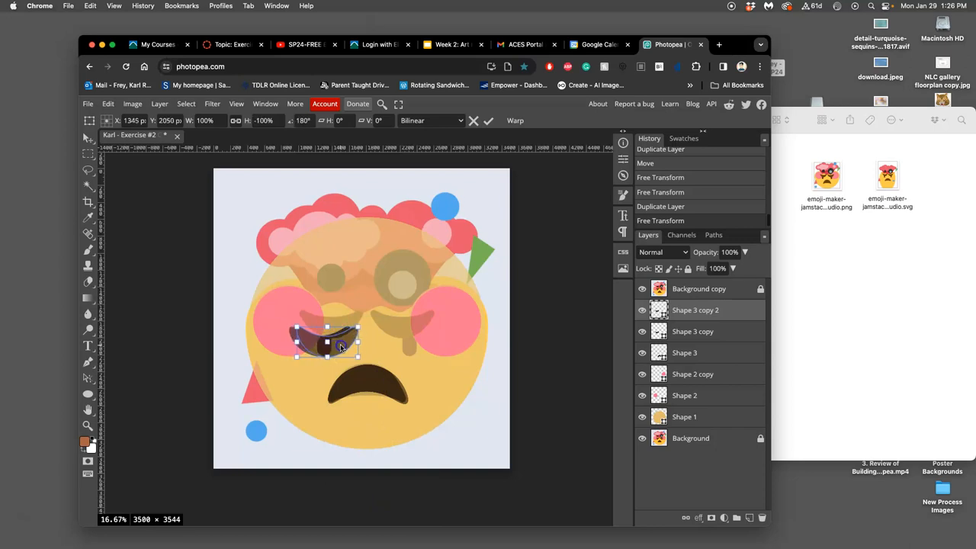
left_click_drag(340, 345, 418, 345)
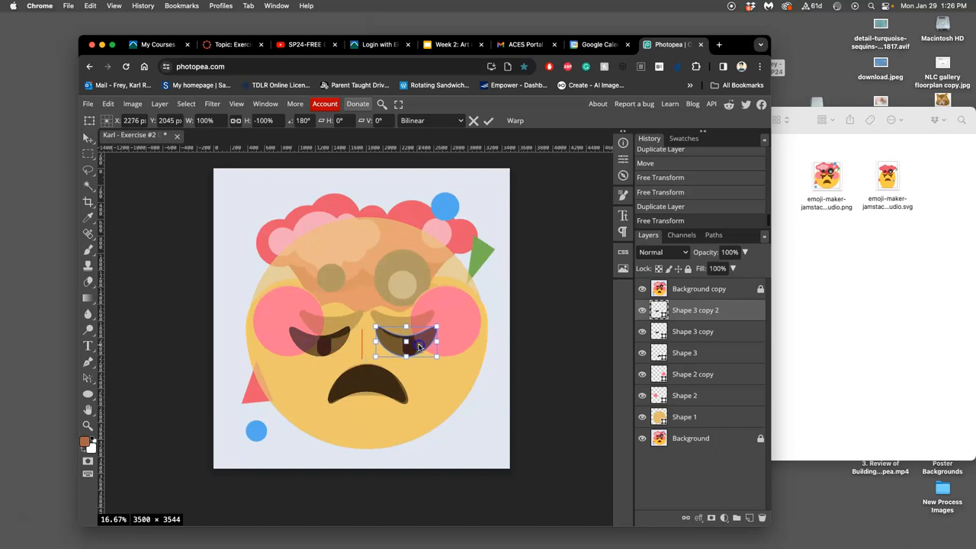
left_click_drag(420, 345, 424, 345)
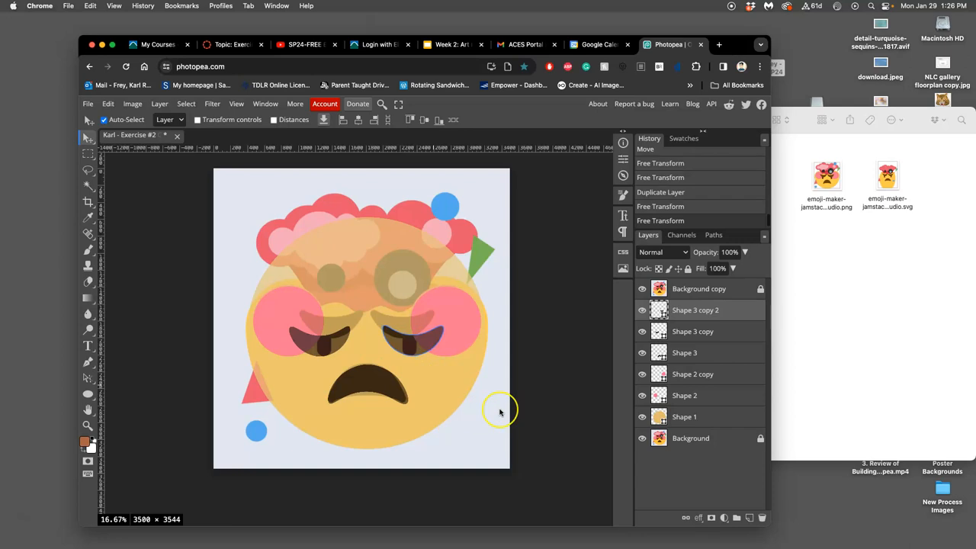
mouse_move(495, 410)
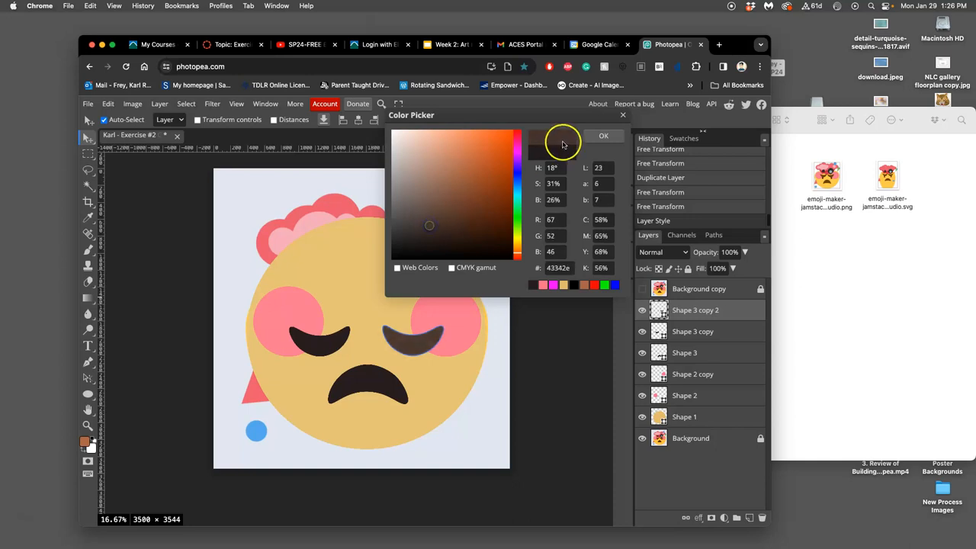
- Sample the near-black brown from the eye as the crescents' fill colour
left_click(603, 136)
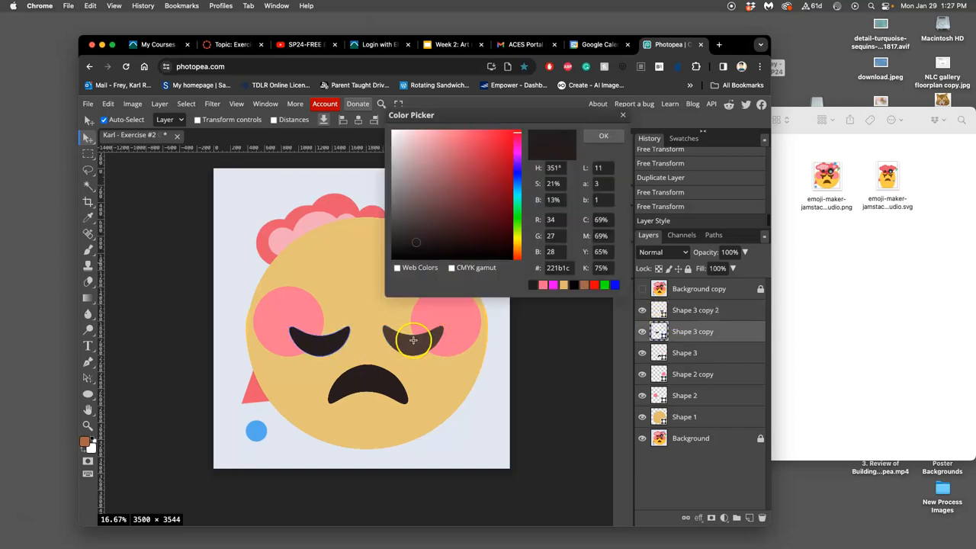
left_click(603, 135)
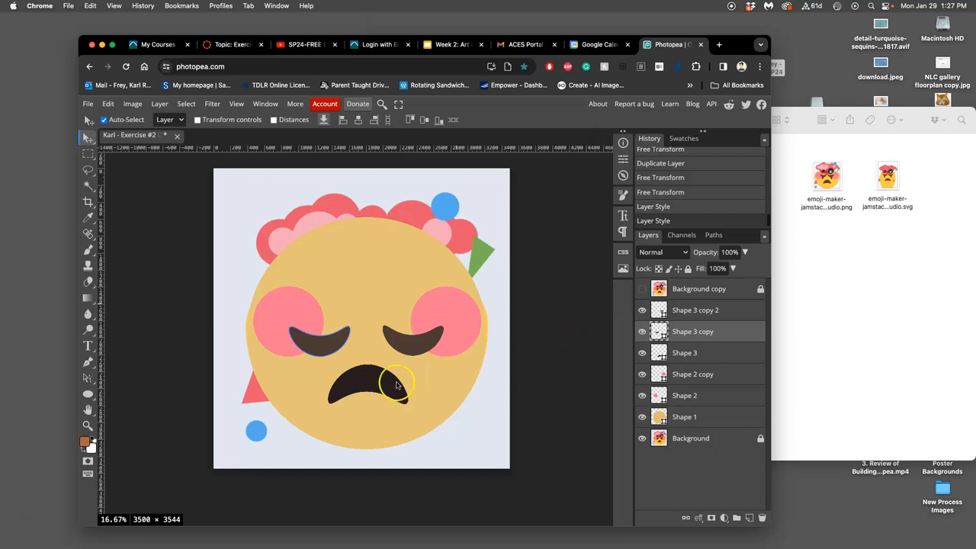
mouse_move(471, 374)
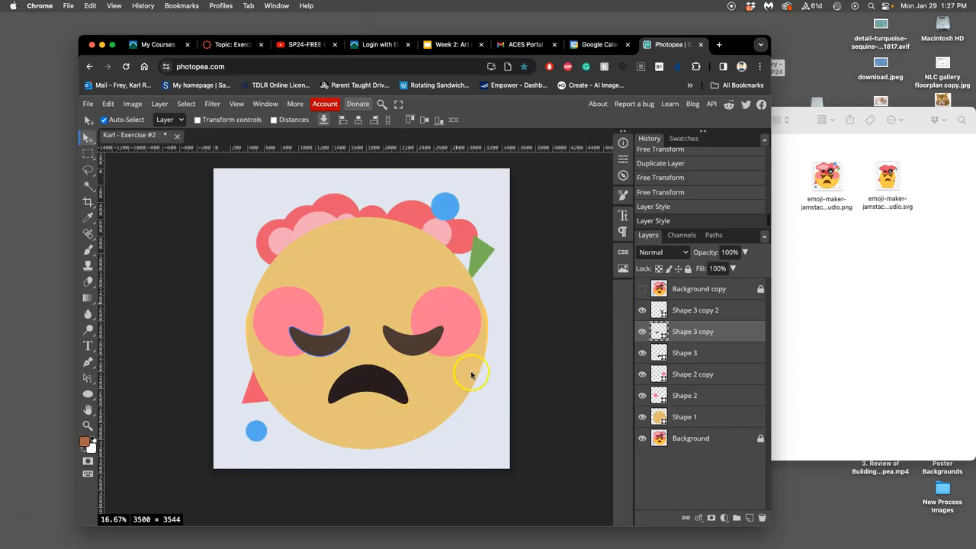
mouse_move(540, 382)
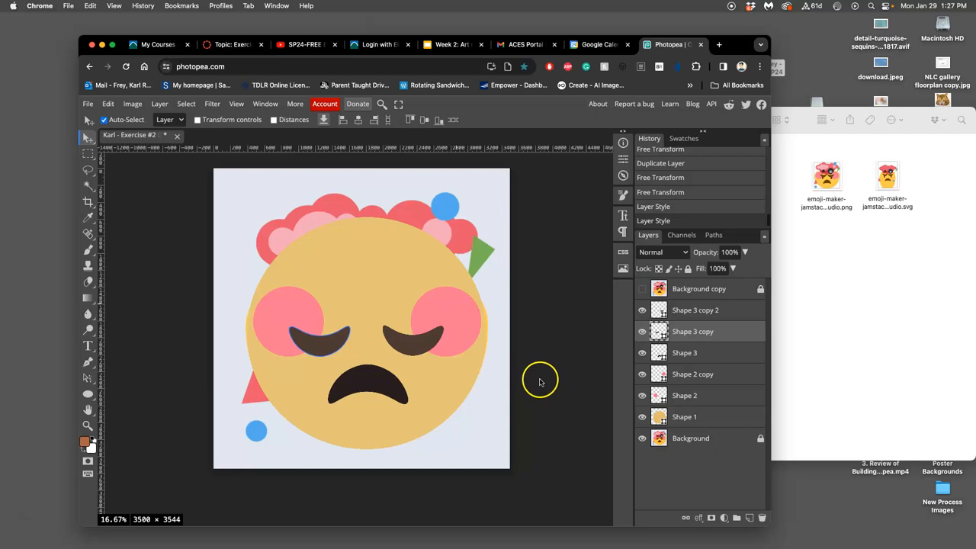
mouse_move(308, 234)
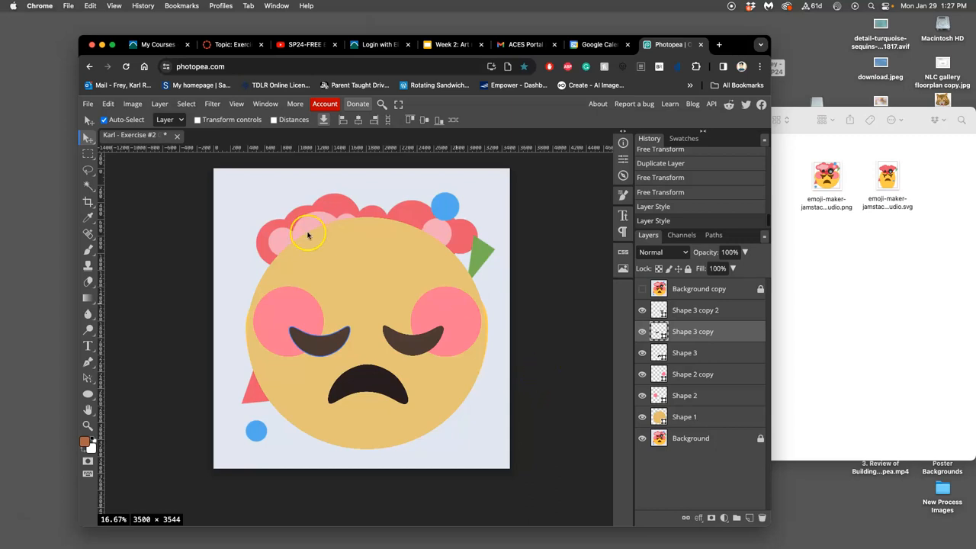
- Draw a small dark circle, Shape 4, near the emoji's top-left hair puff
left_click(642, 288)
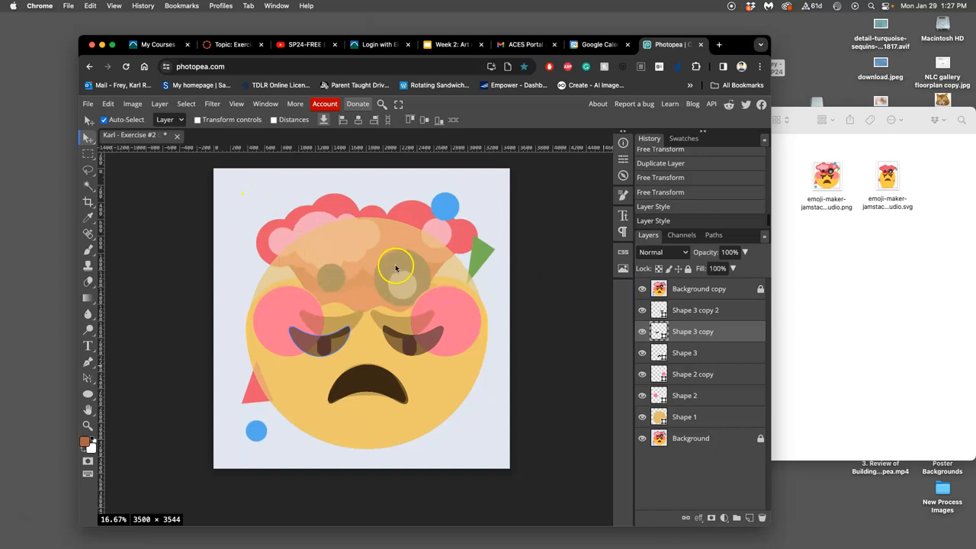
mouse_move(226, 228)
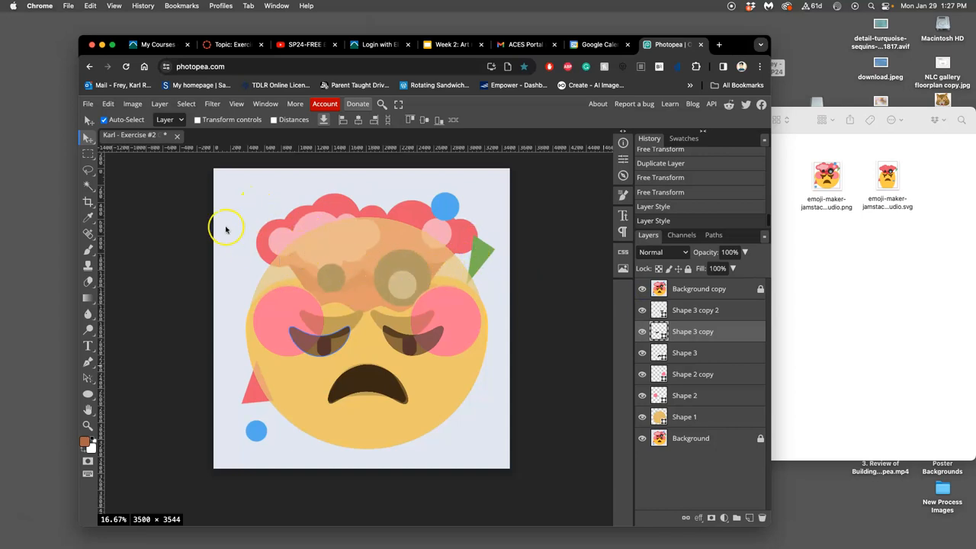
mouse_move(324, 272)
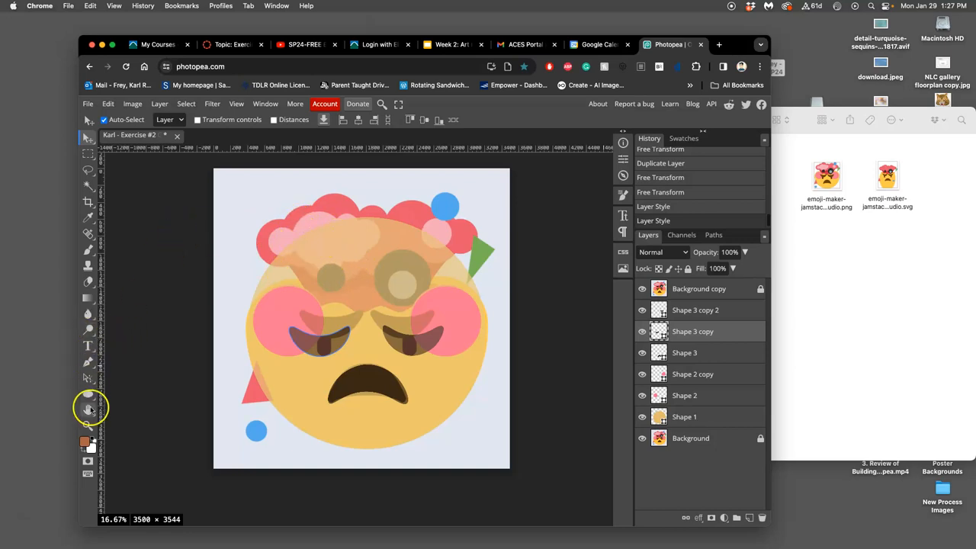
left_click(87, 395)
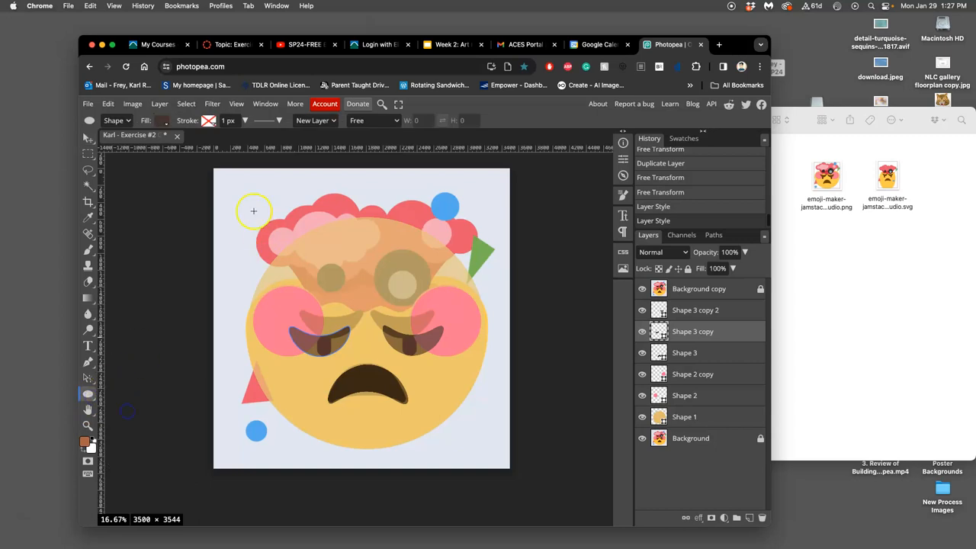
mouse_move(245, 211)
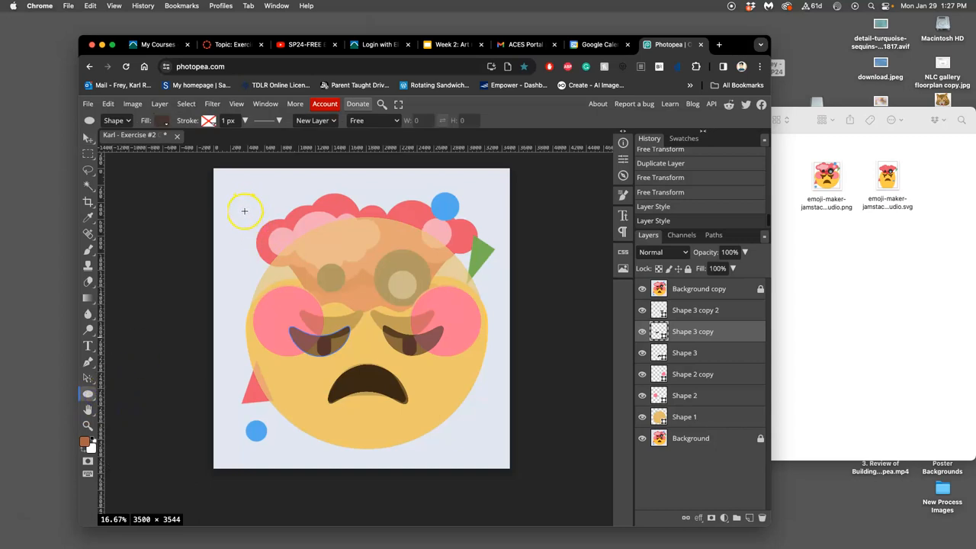
left_click_drag(245, 212, 289, 267)
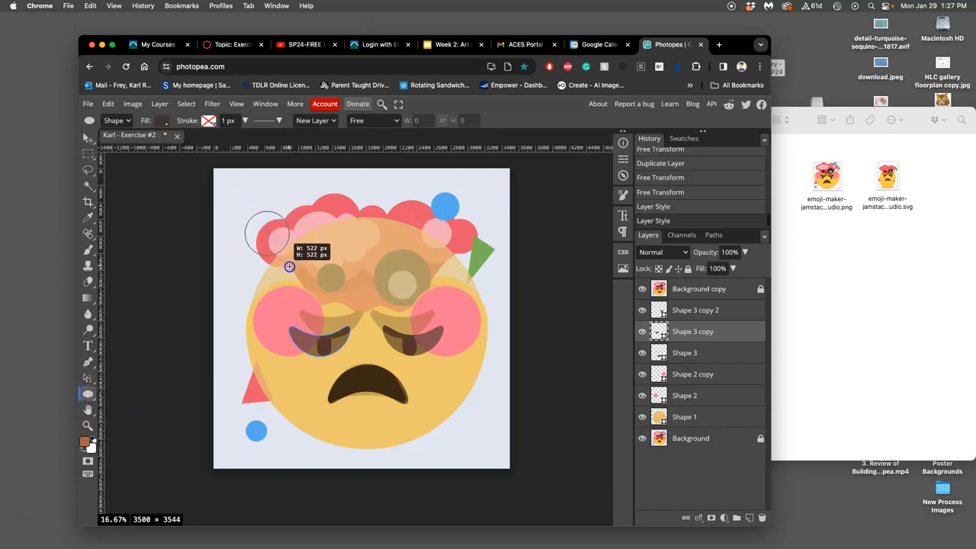
left_click_drag(267, 221, 290, 244)
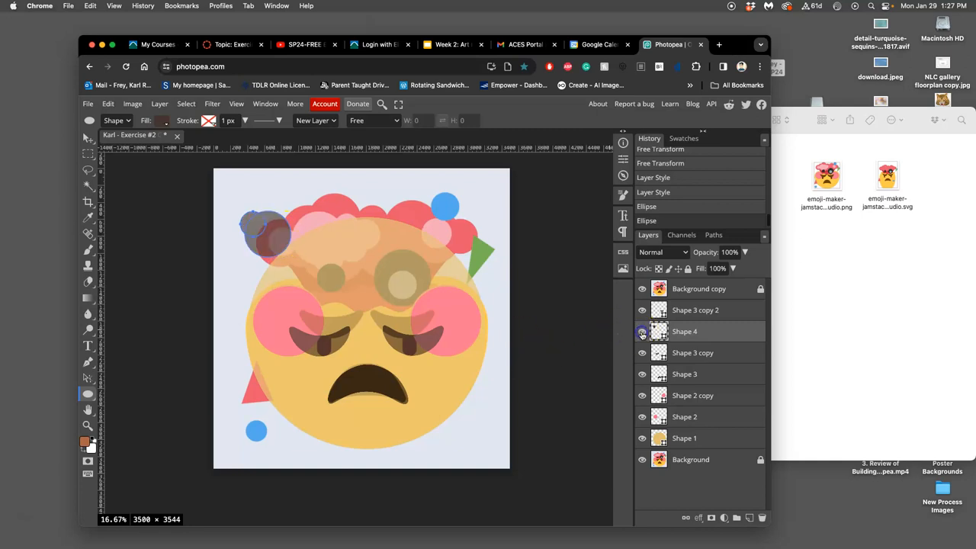
left_click(641, 331)
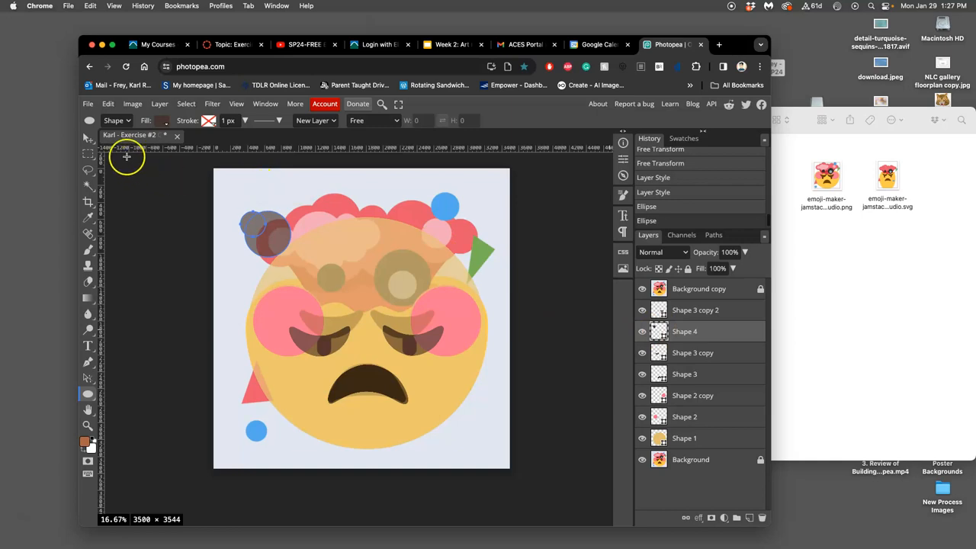
left_click(88, 138)
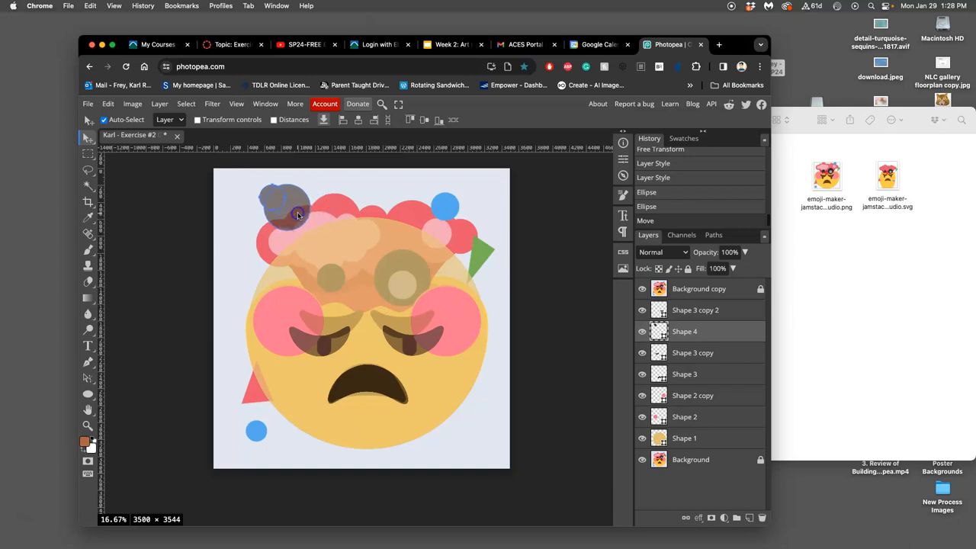
- Enlarge the dark Shape 4 circle slightly and reposition it above the head
left_click(719, 44)
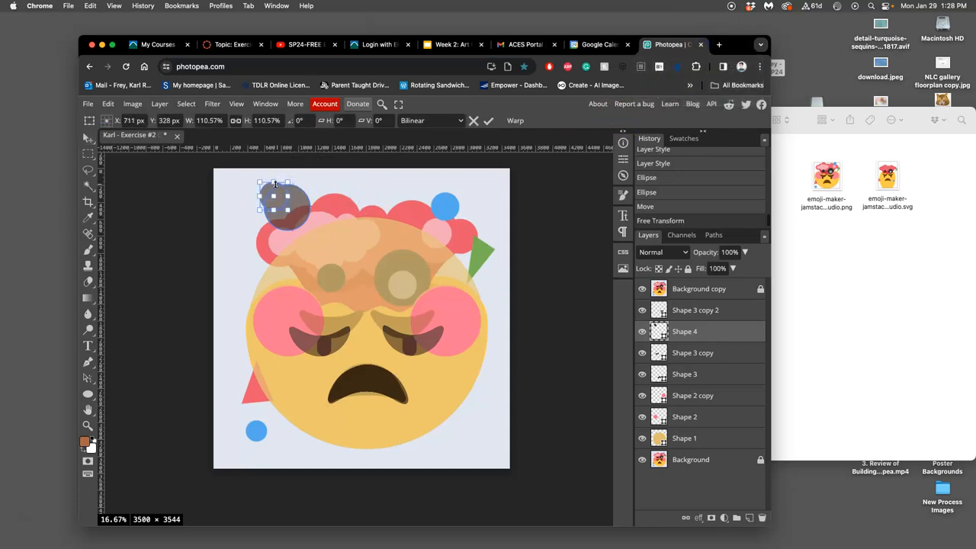
left_click_drag(286, 183, 265, 209)
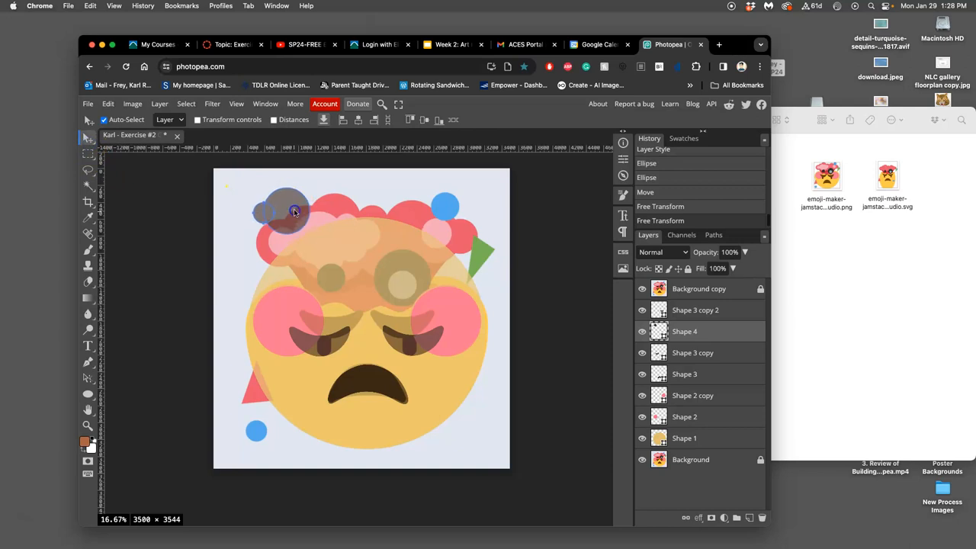
left_click_drag(290, 212, 300, 212)
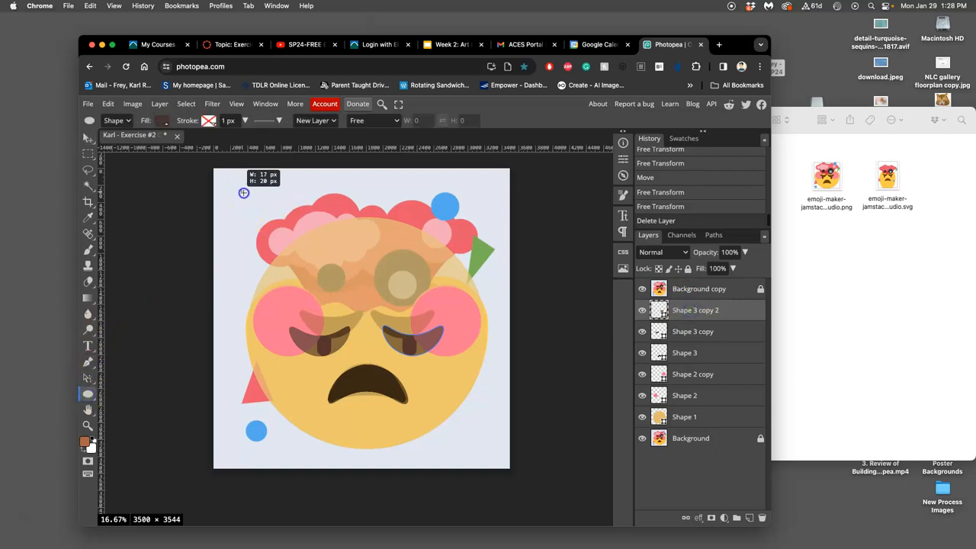
- Draw a large dark oval over the head's upper left with the Ellipse tool
left_click_drag(244, 193, 275, 216)
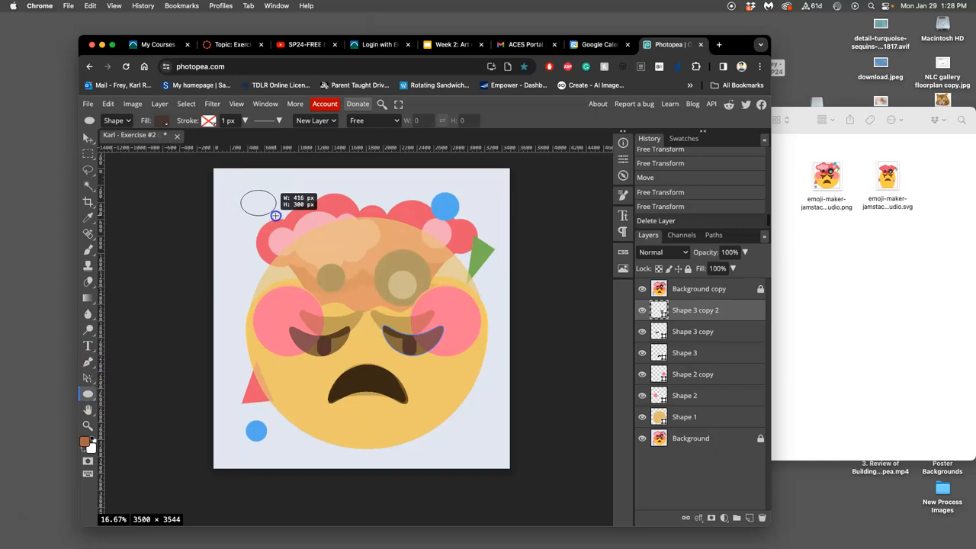
left_click_drag(275, 216, 289, 241)
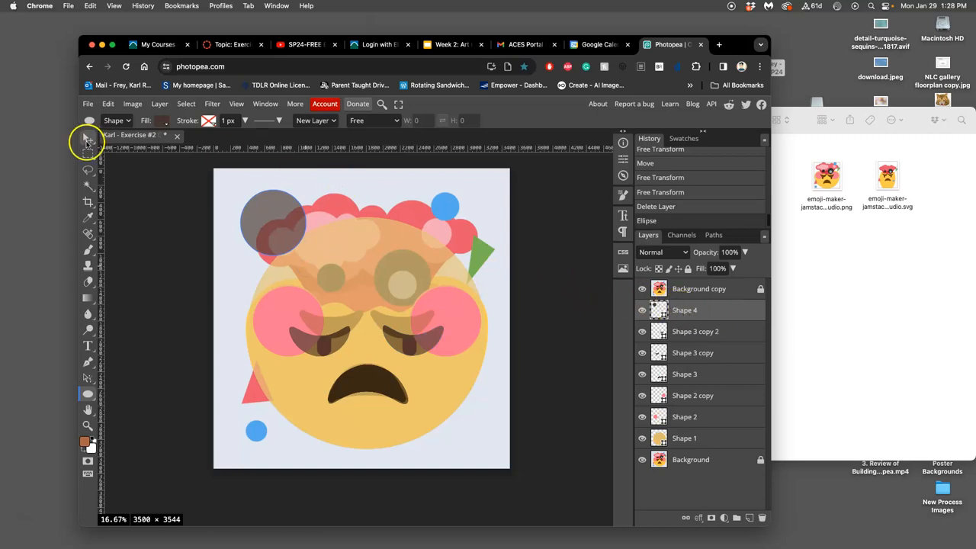
left_click(87, 137)
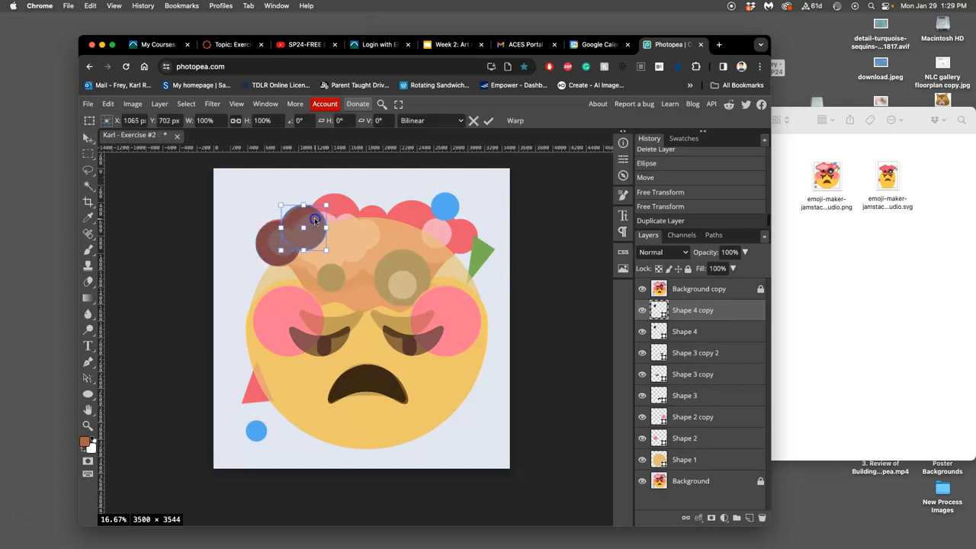
- Place and resize the first circle copies along the cloud's top, at about 121% and 61%
left_click_drag(326, 205, 333, 206)
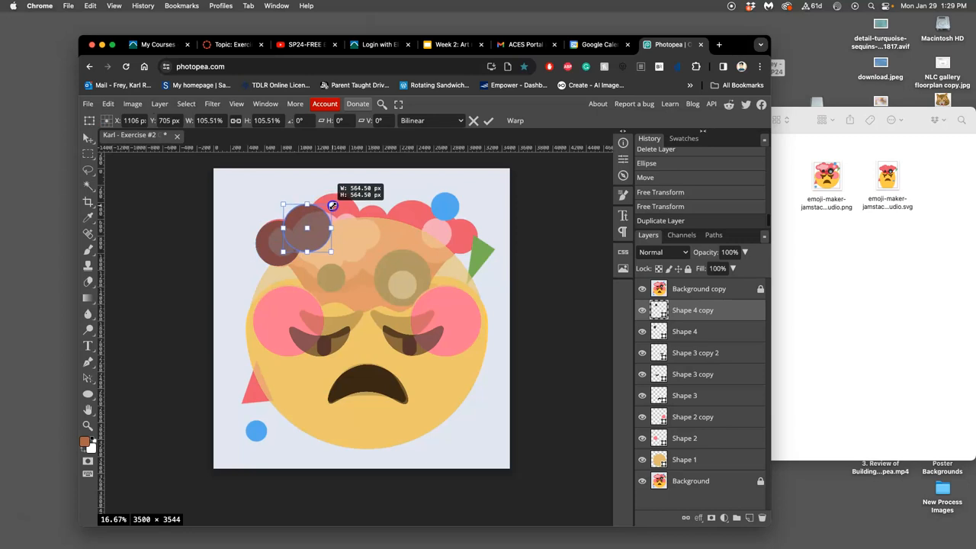
left_click_drag(333, 206, 340, 198)
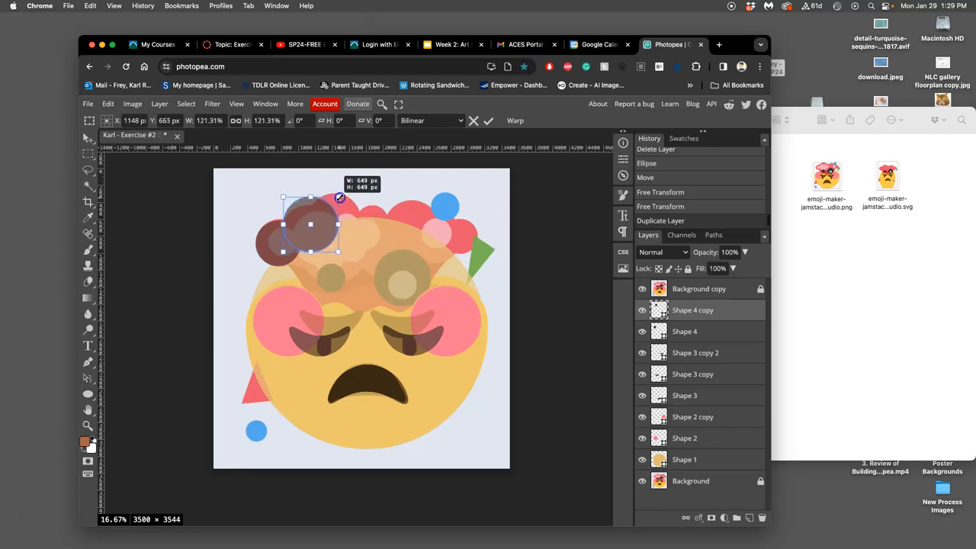
left_click_drag(340, 197, 333, 207)
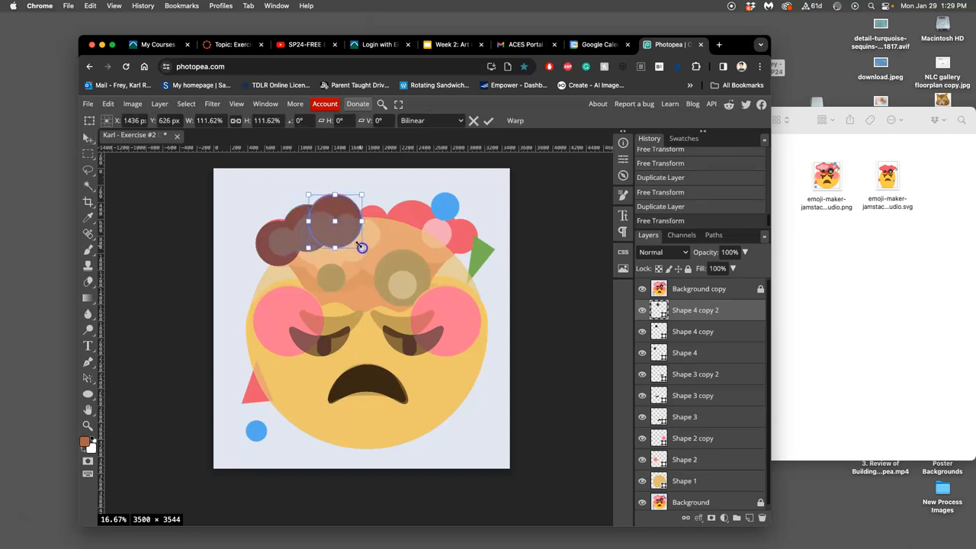
left_click_drag(360, 247, 363, 247)
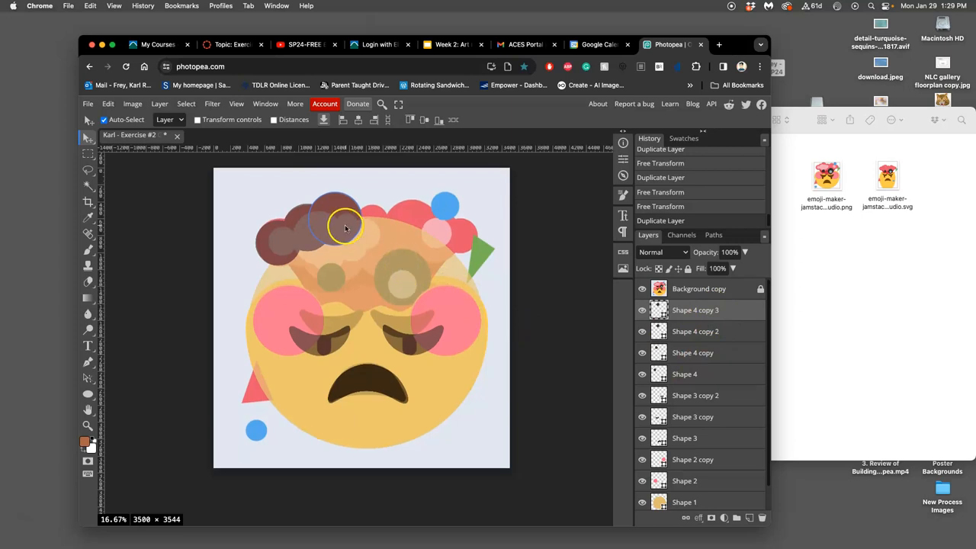
left_click_drag(346, 226, 383, 236)
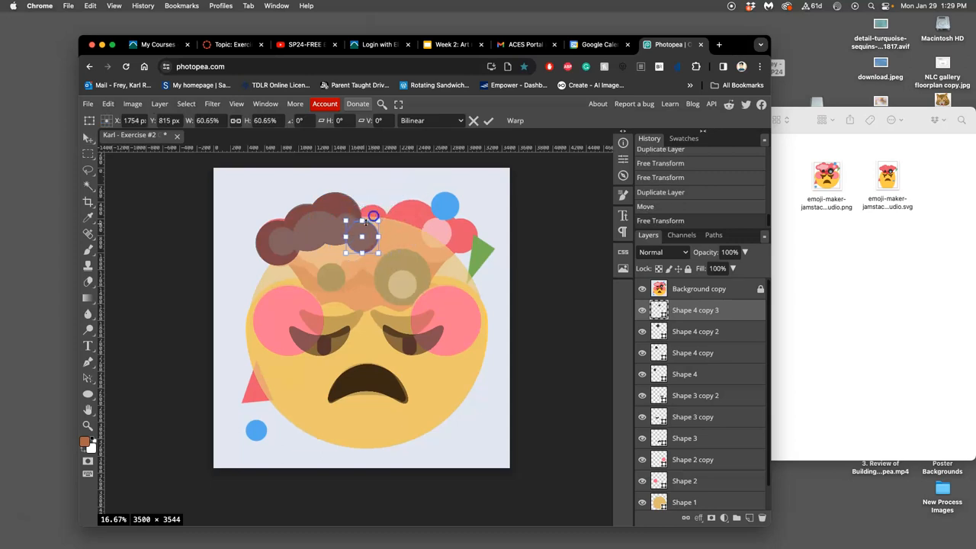
left_click_drag(364, 232, 372, 213)
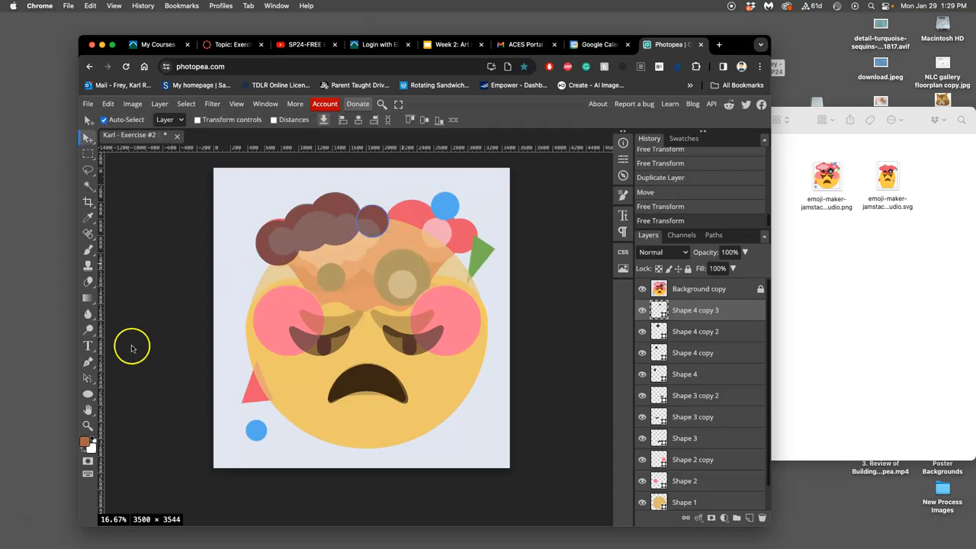
left_click(88, 394)
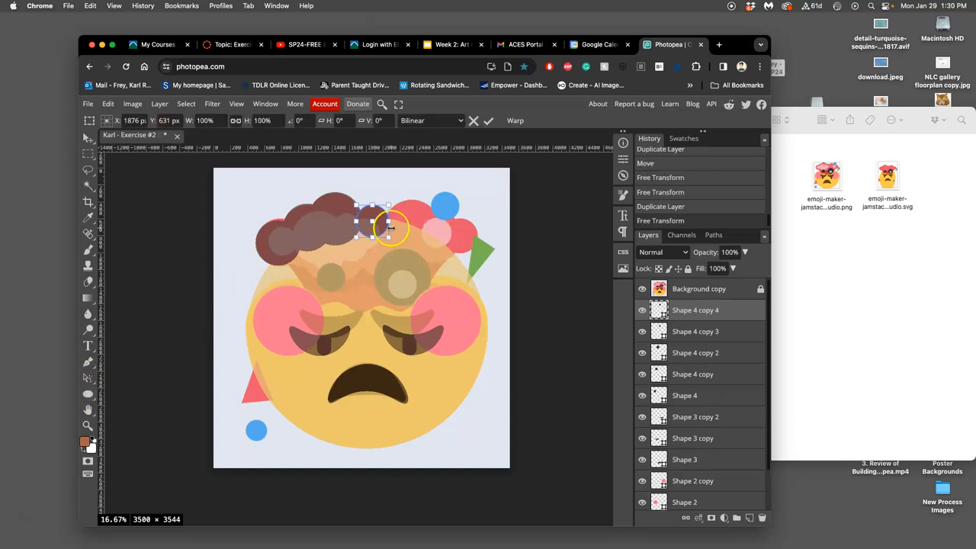
- Position circle copies at the head's top right and the cloud's right end, one at 63%
left_click_drag(374, 225, 412, 233)
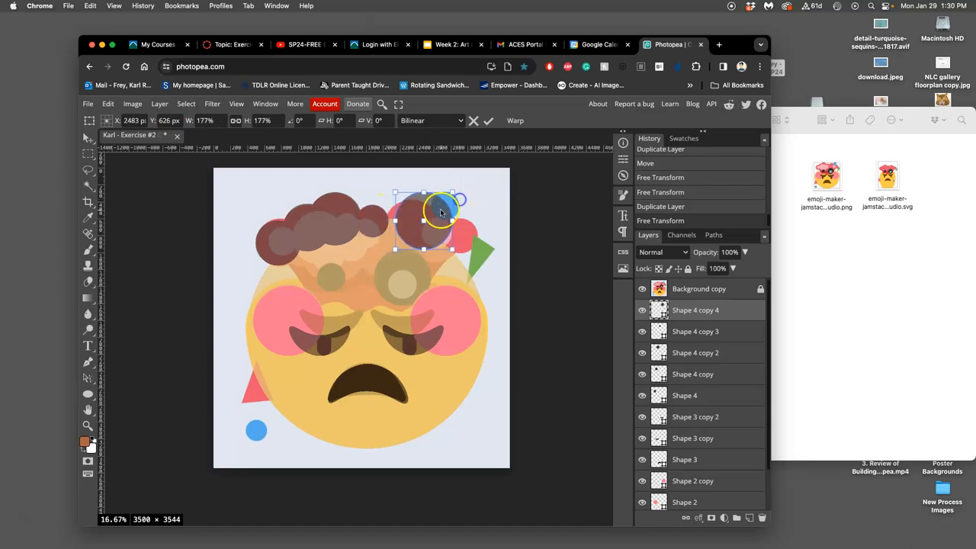
left_click_drag(441, 212, 449, 244)
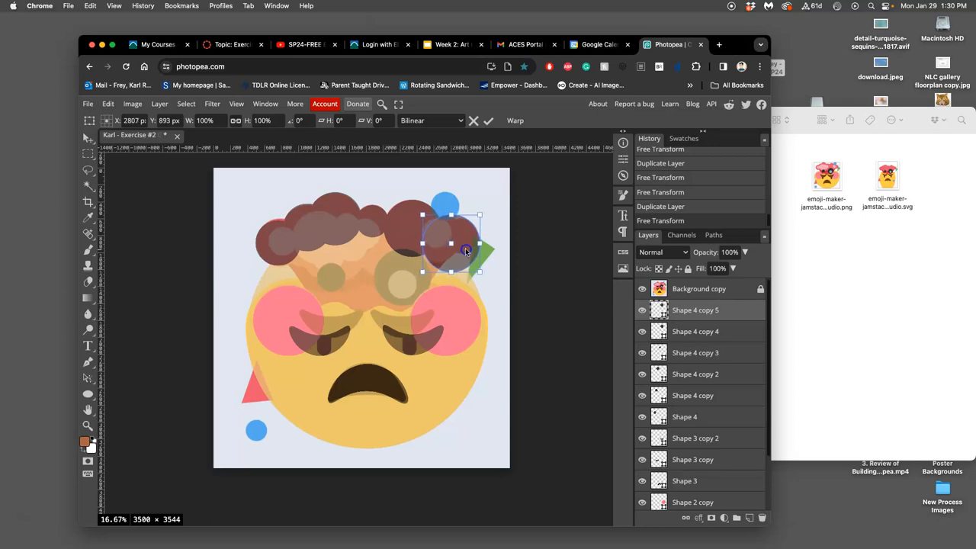
left_click_drag(465, 251, 477, 210)
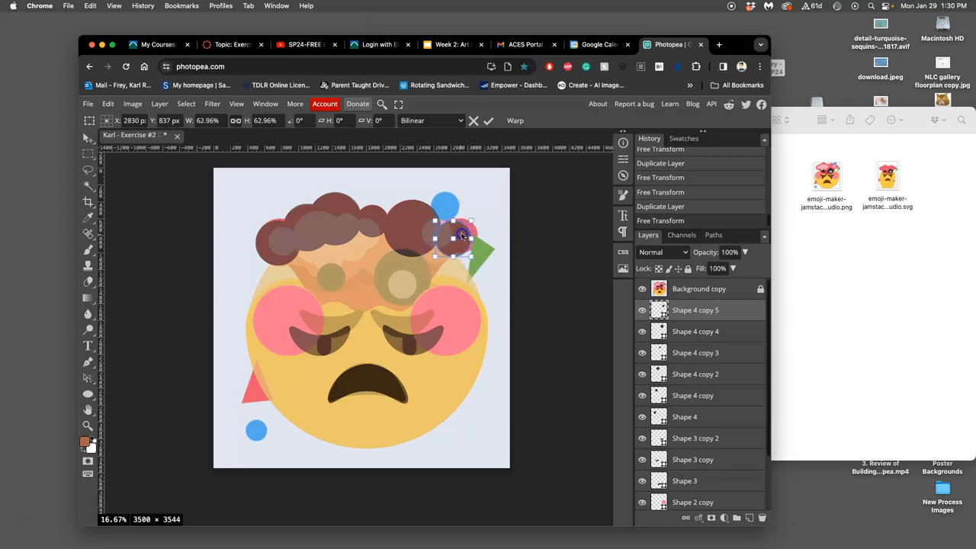
left_click_drag(461, 235, 458, 232)
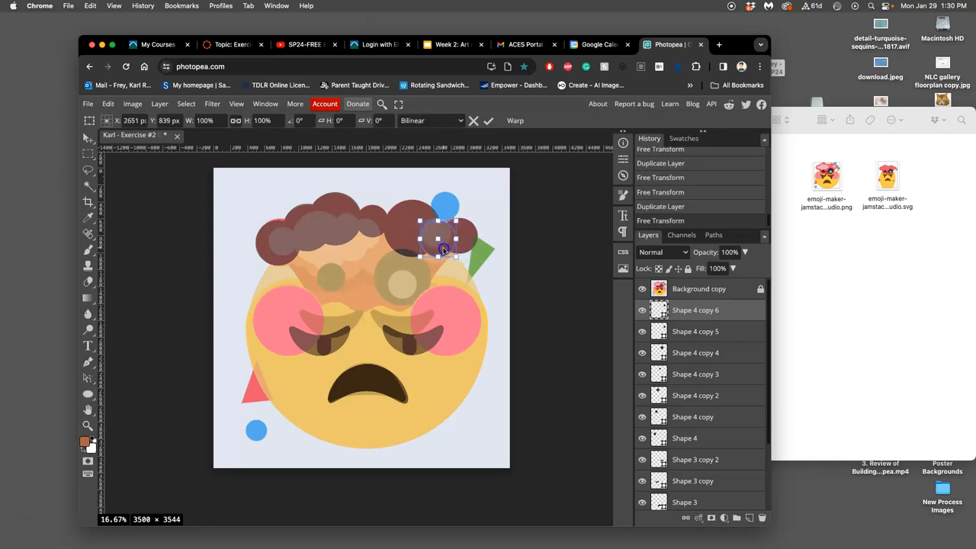
left_click_drag(442, 244, 458, 233)
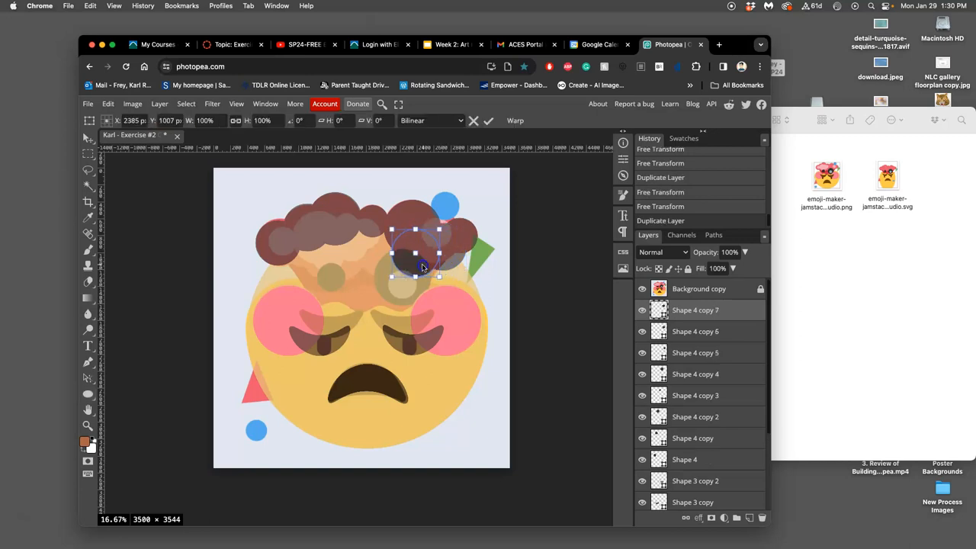
- Place circle copies on the cloud's left and middle, scaling the middle one to 130%
left_click_drag(424, 256, 328, 255)
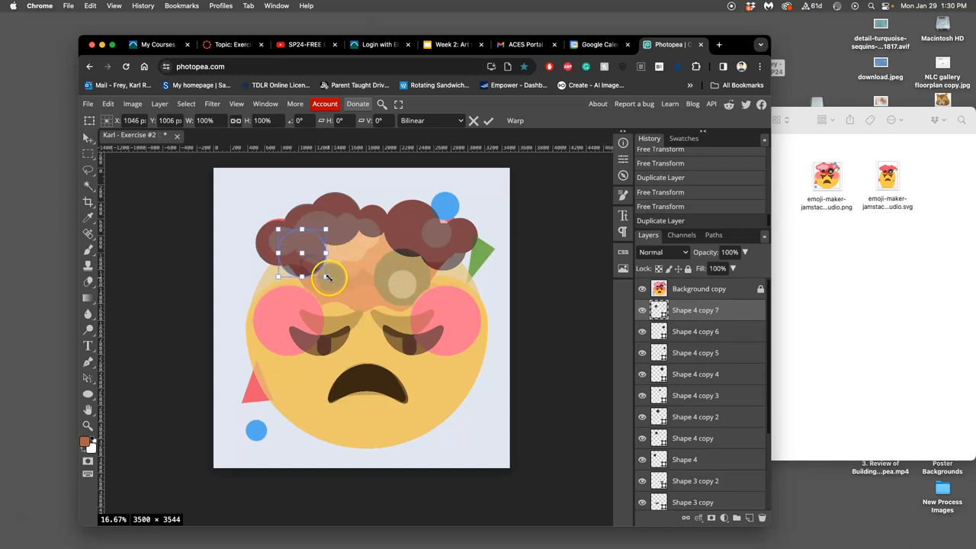
left_click_drag(325, 274, 309, 273)
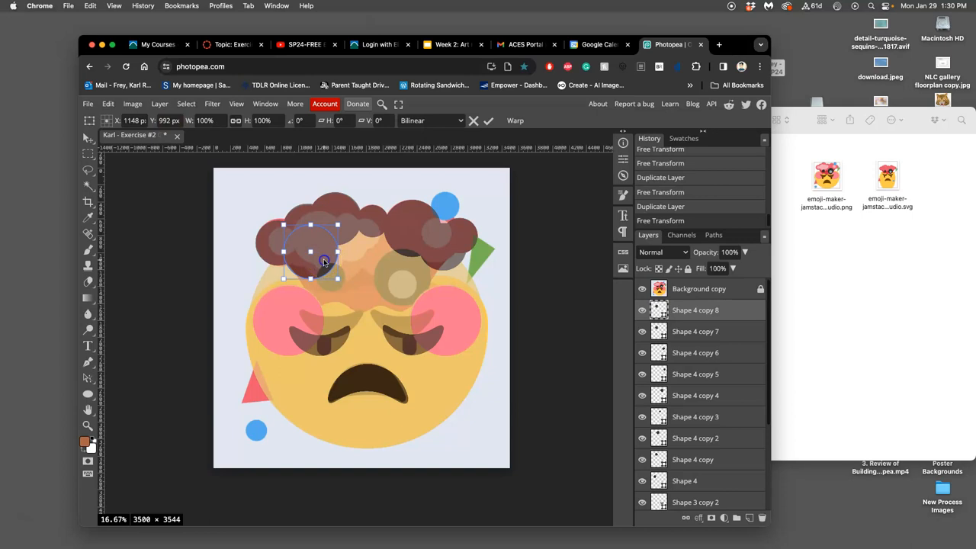
left_click_drag(324, 262, 357, 267)
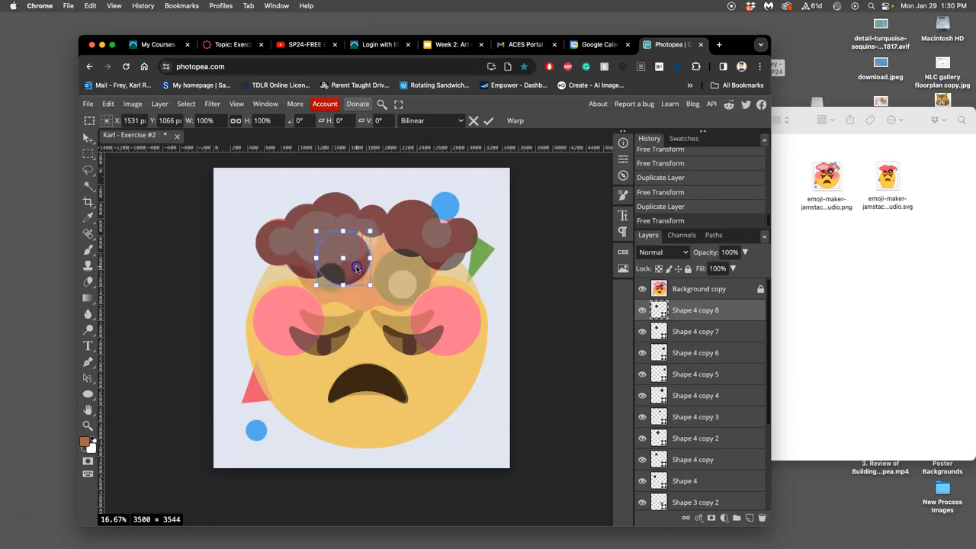
left_click_drag(357, 267, 353, 248)
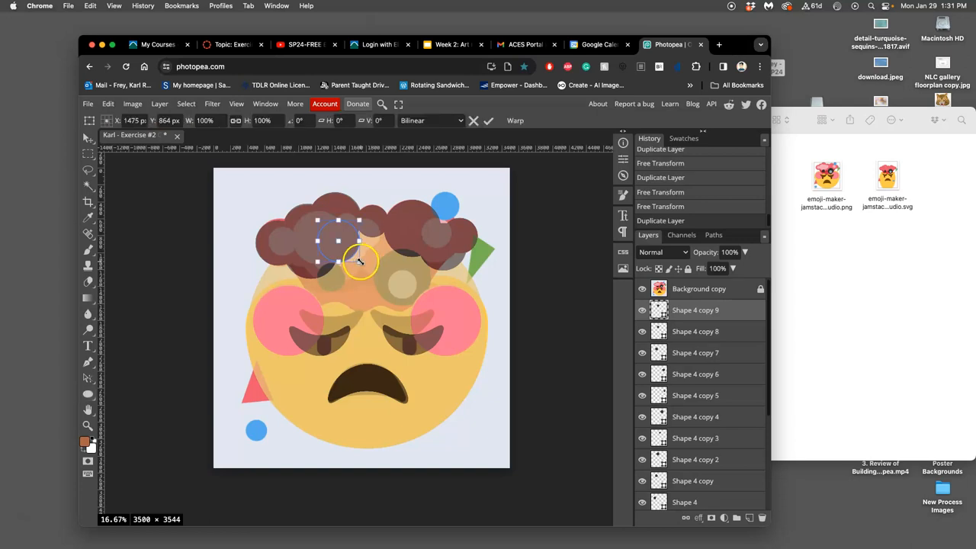
left_click_drag(362, 263, 407, 280)
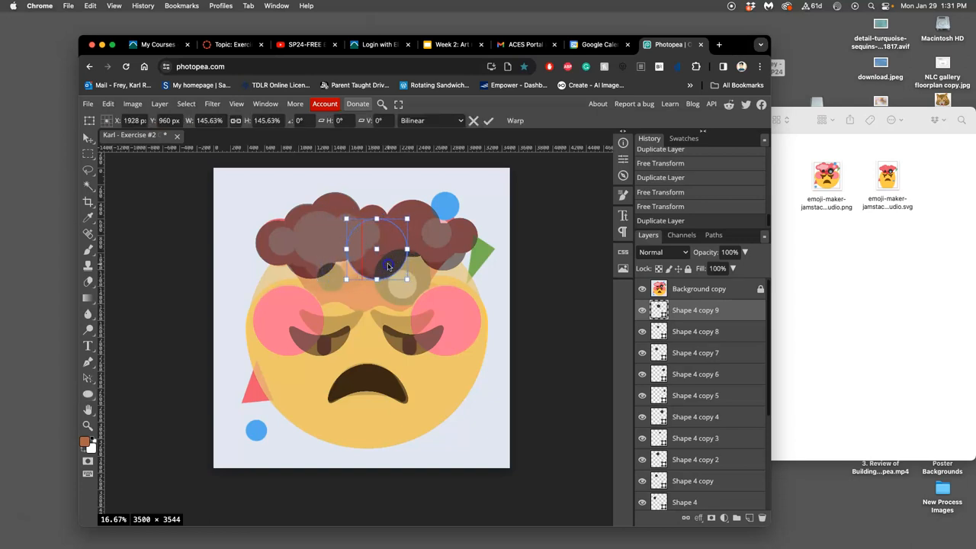
left_click_drag(389, 264, 385, 260)
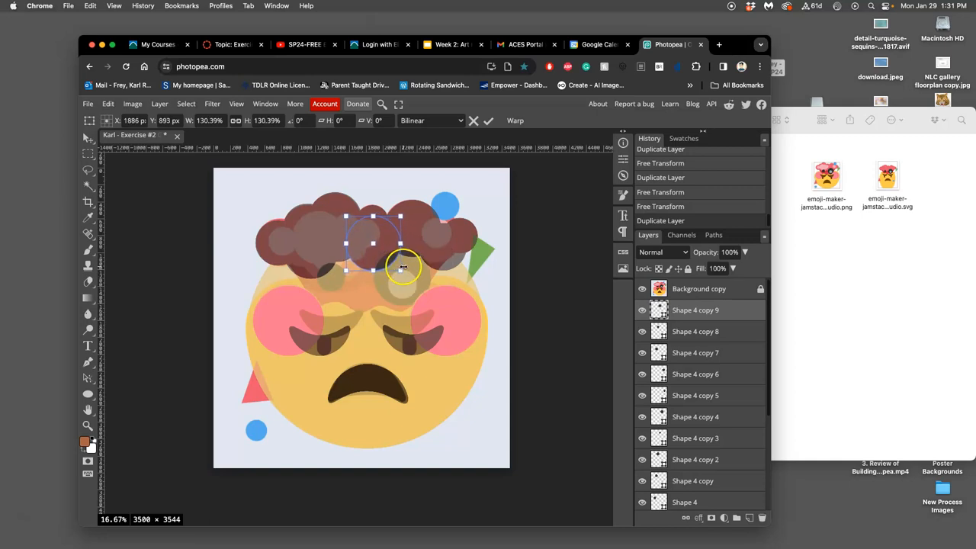
left_click_drag(403, 267, 395, 262)
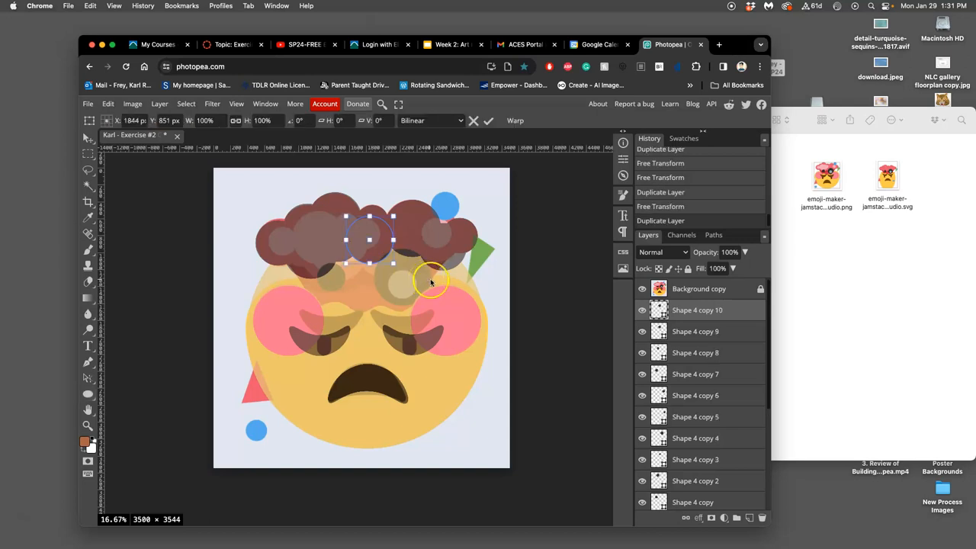
- Place and resize the final circle copies in the cloud's centre
left_click_drag(431, 283, 412, 253)
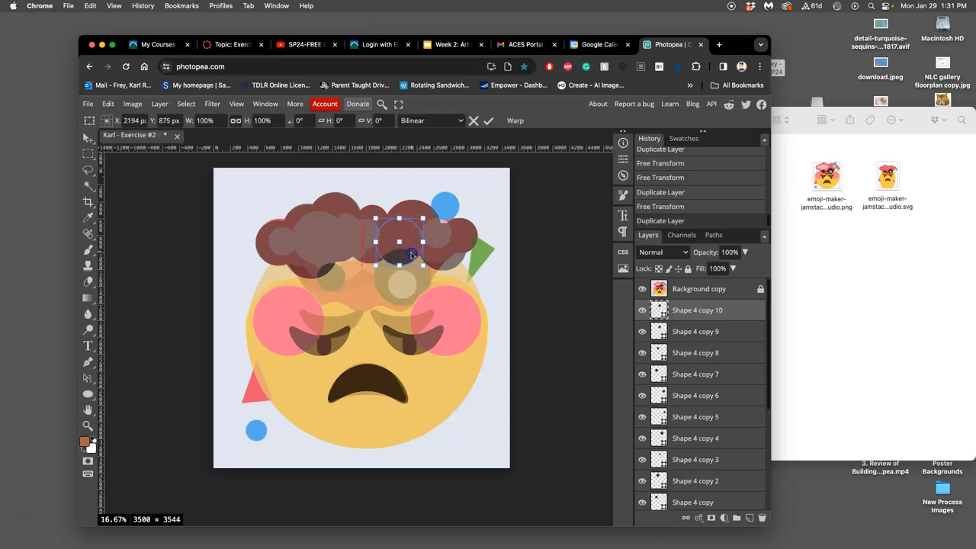
left_click_drag(408, 260, 427, 270)
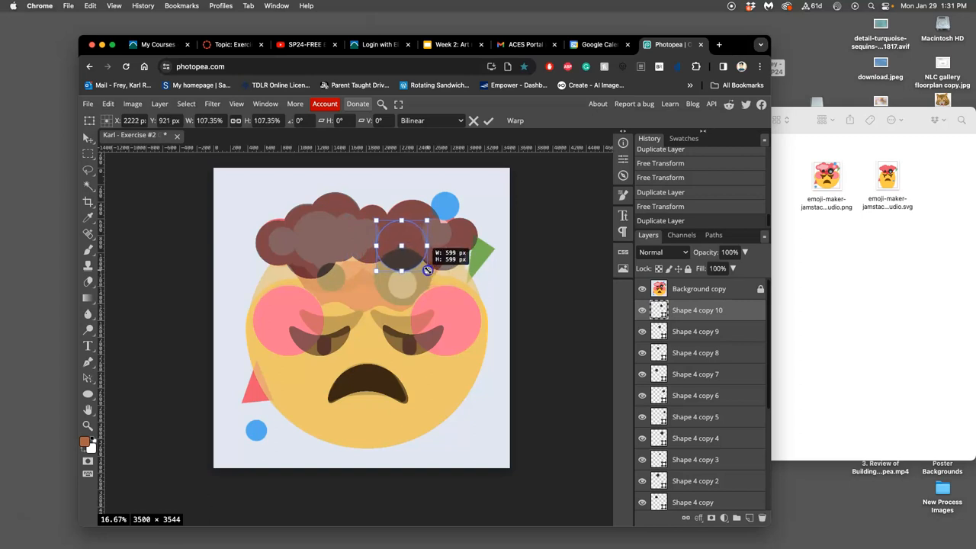
left_click_drag(427, 271, 416, 259)
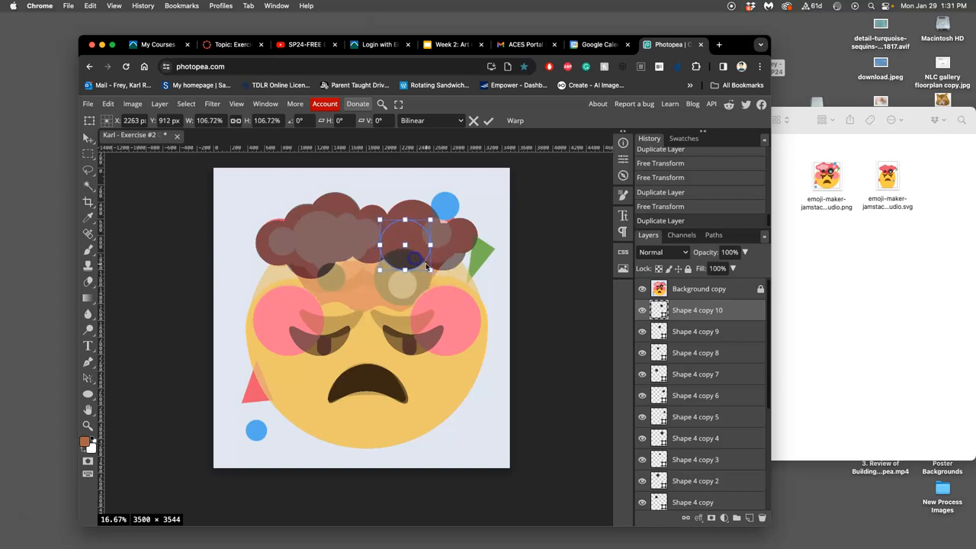
left_click(88, 394)
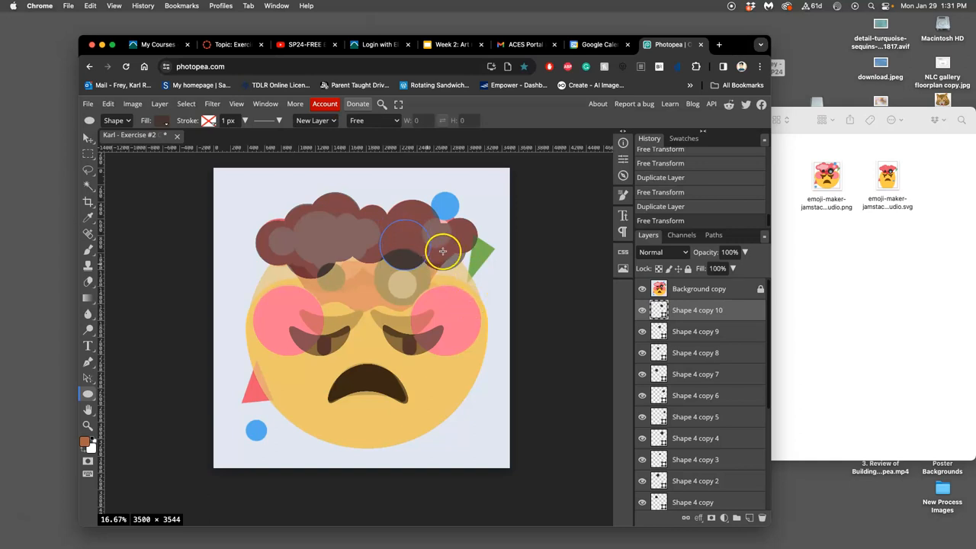
mouse_move(444, 241)
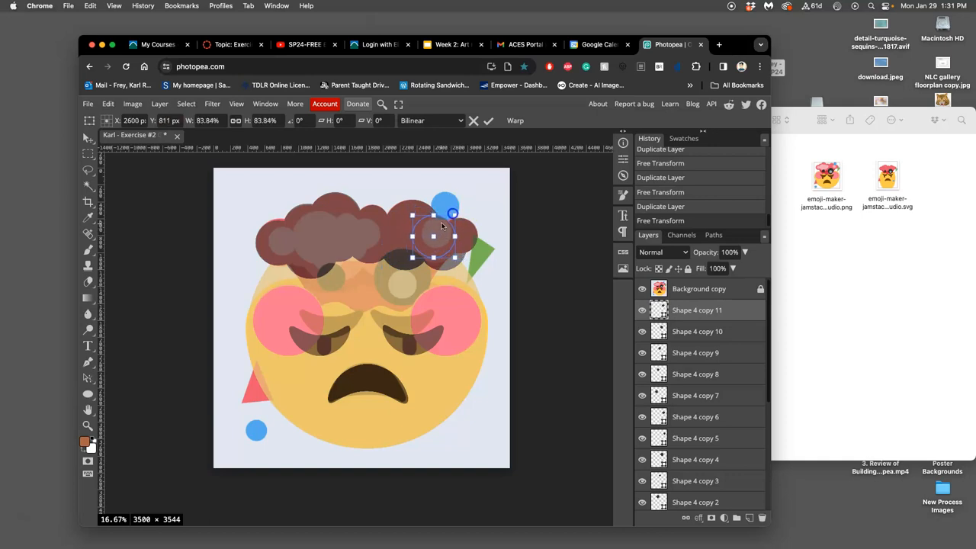
left_click_drag(441, 227, 429, 229)
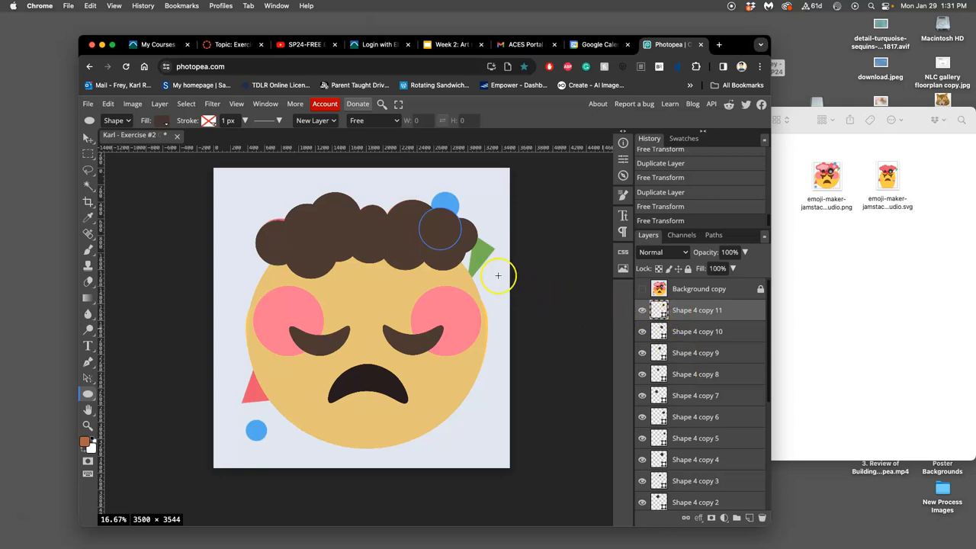
- With the Move tool, Shift-select layers Shape 4 through Shape 4 copy 11
left_click(88, 135)
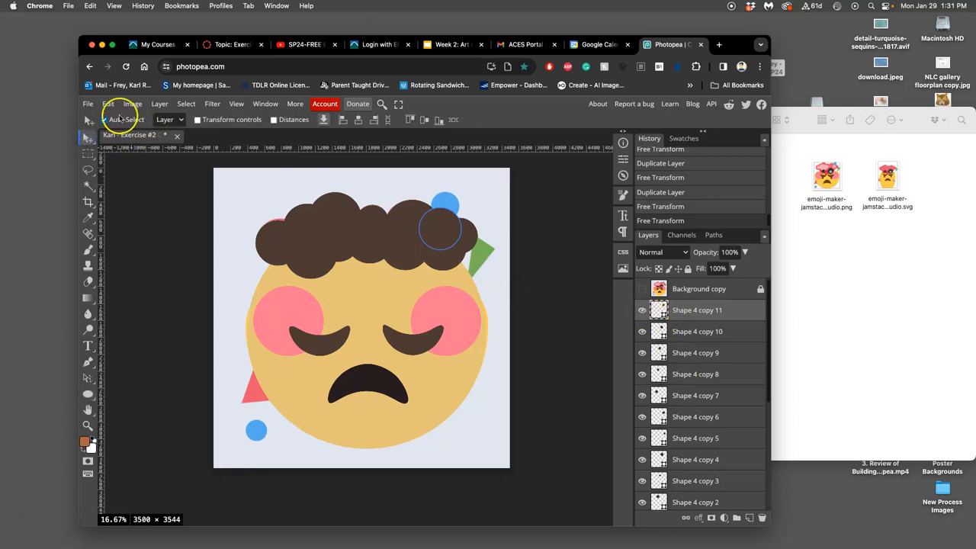
left_click(103, 119)
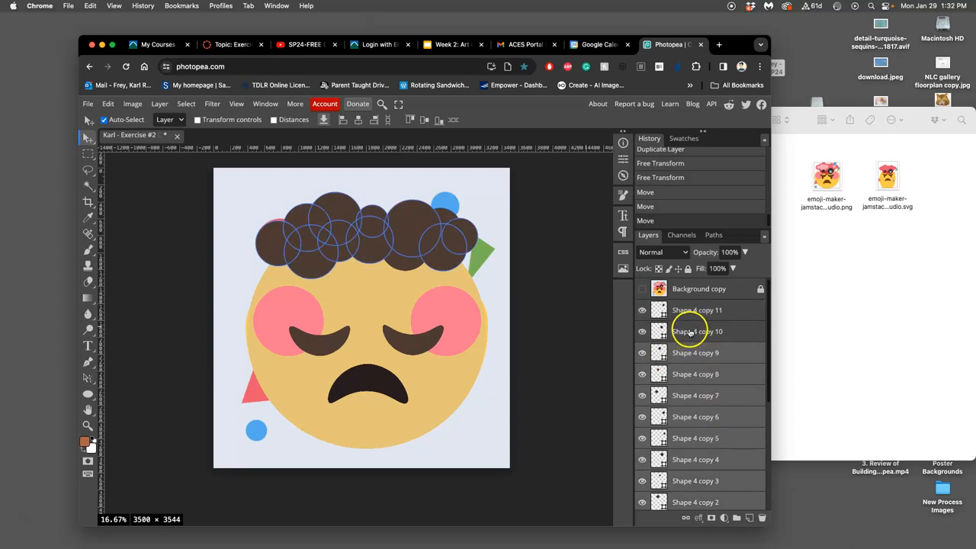
left_click(696, 310)
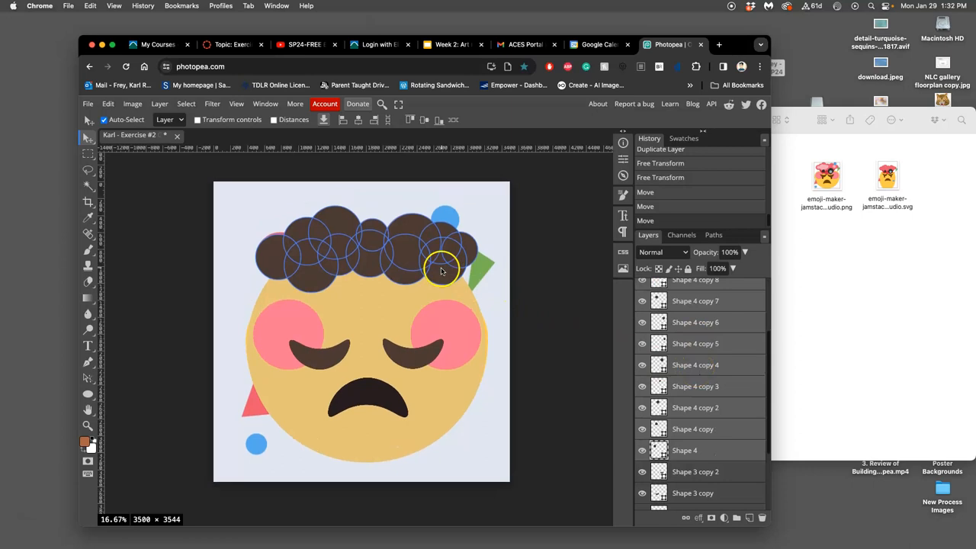
scroll("down", 3)
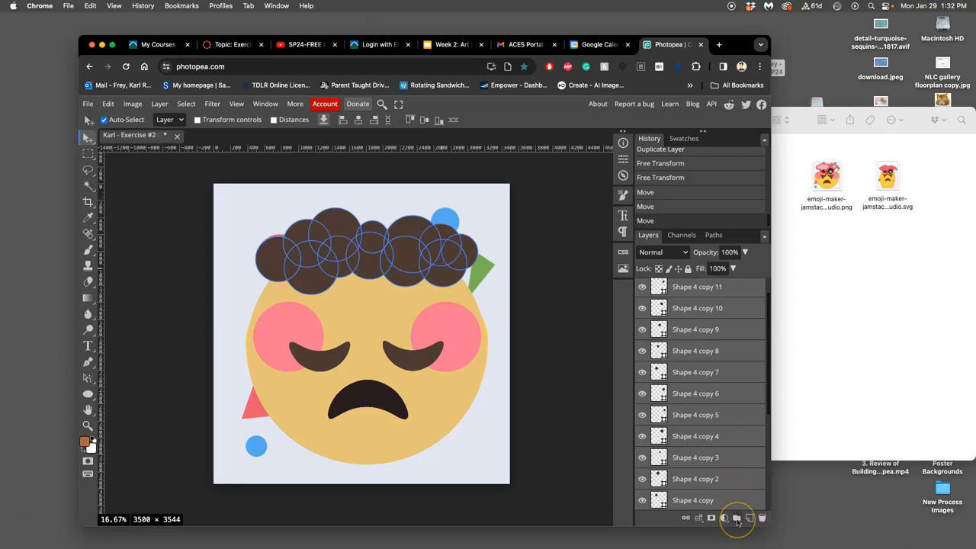
mouse_move(737, 518)
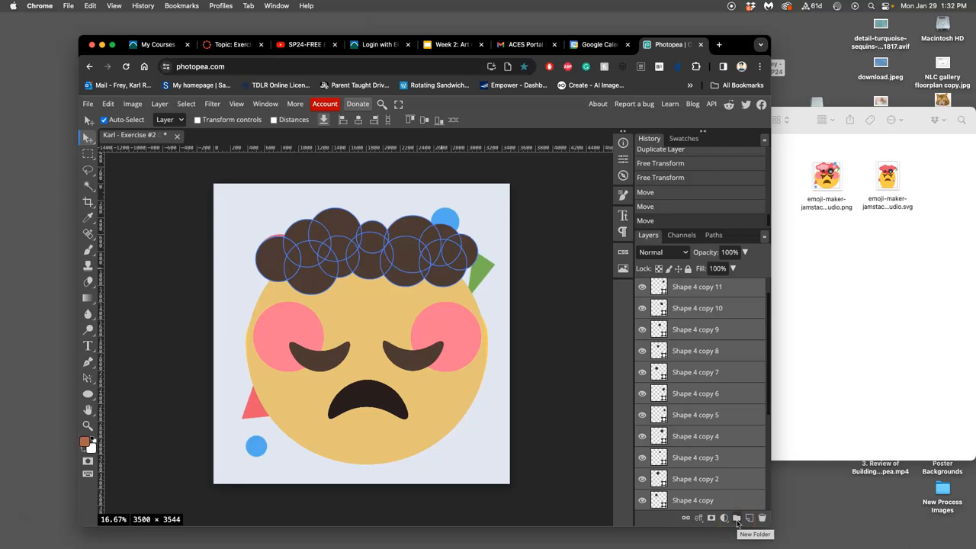
mouse_move(748, 519)
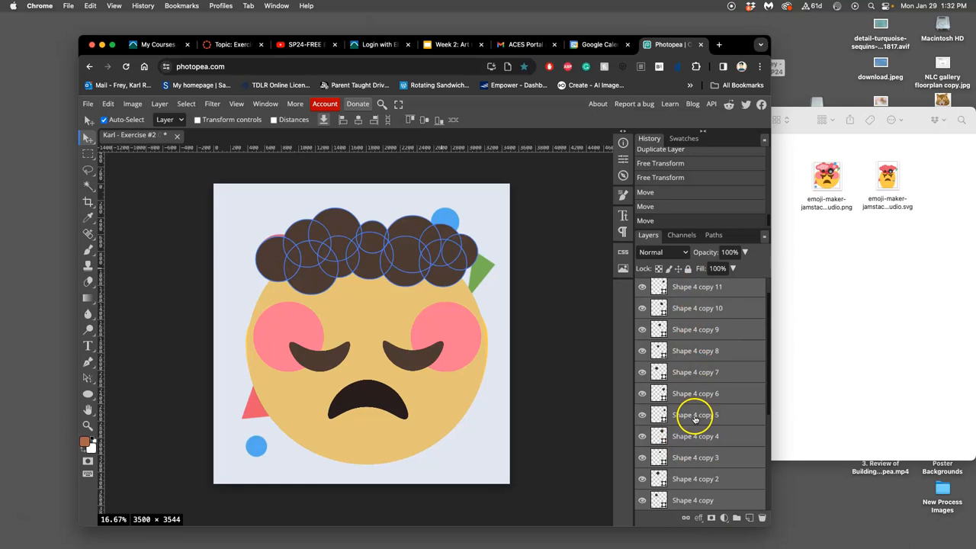
- Group the selected circle layers into Folder 1 and toggle its visibility off and on
left_click(737, 518)
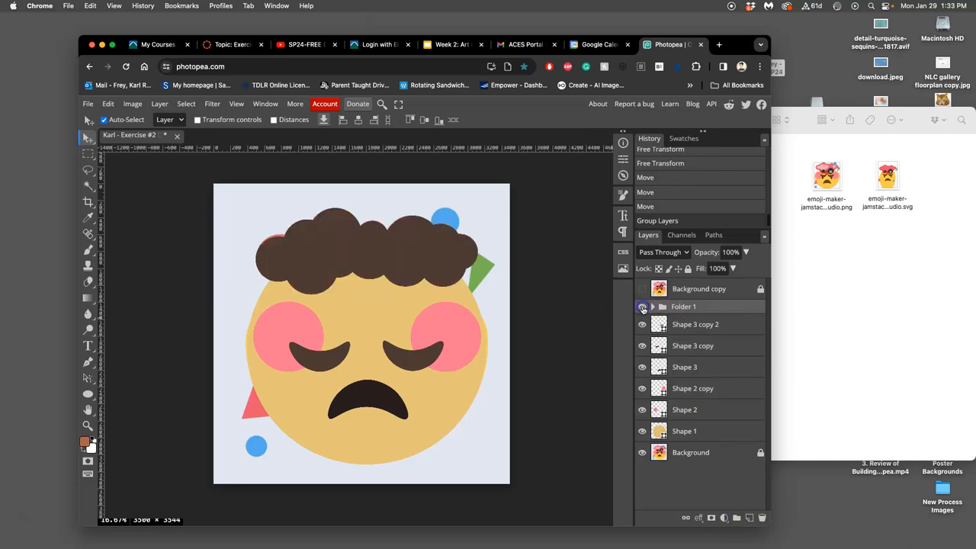
left_click(642, 306)
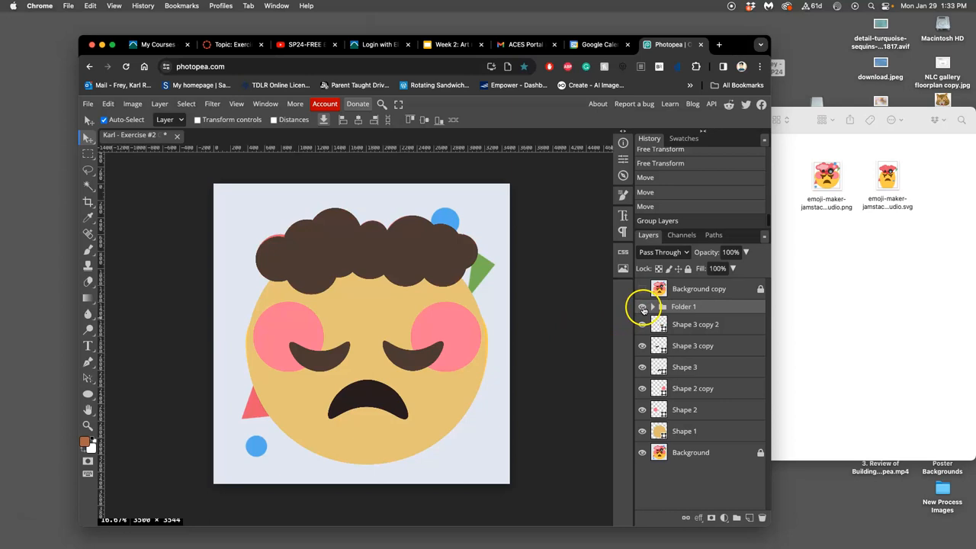
left_click(653, 307)
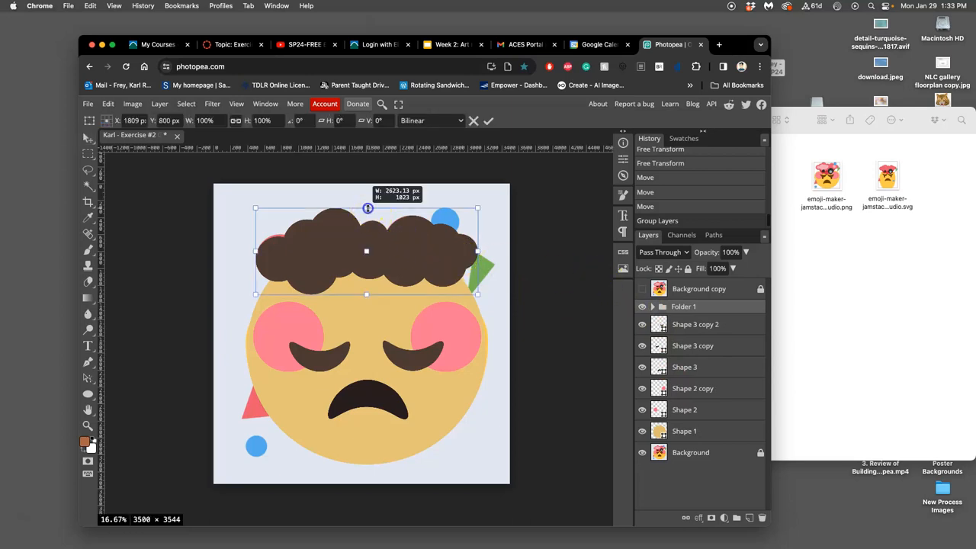
- Scale, tilt, widen and skew the Folder 1 cloud so it sits taller and wider
left_click_drag(367, 207, 367, 186)
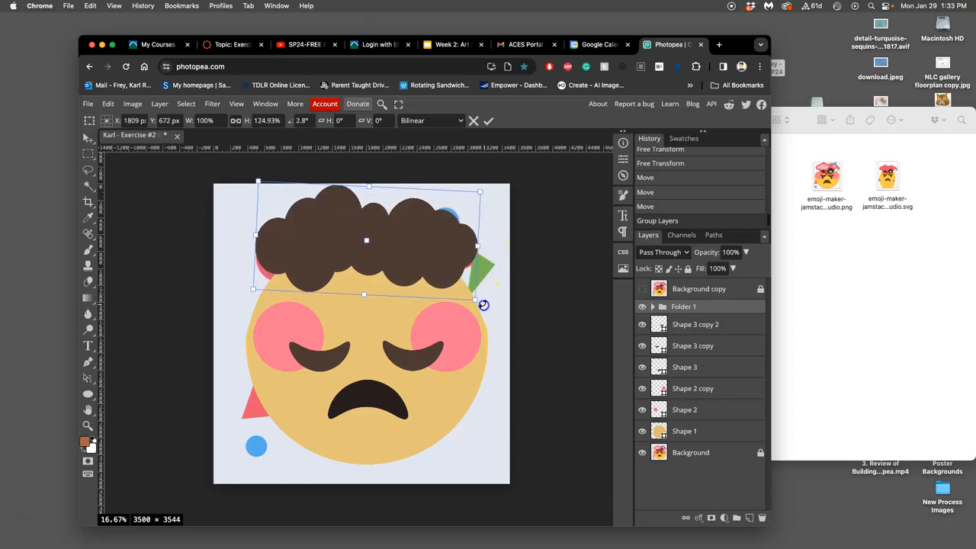
left_click_drag(254, 288, 248, 293)
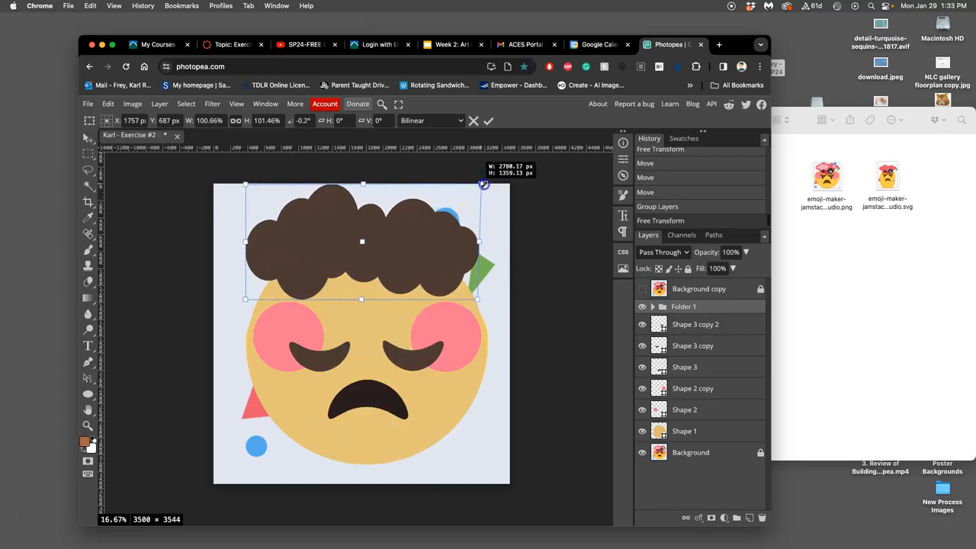
left_click_drag(483, 184, 489, 182)
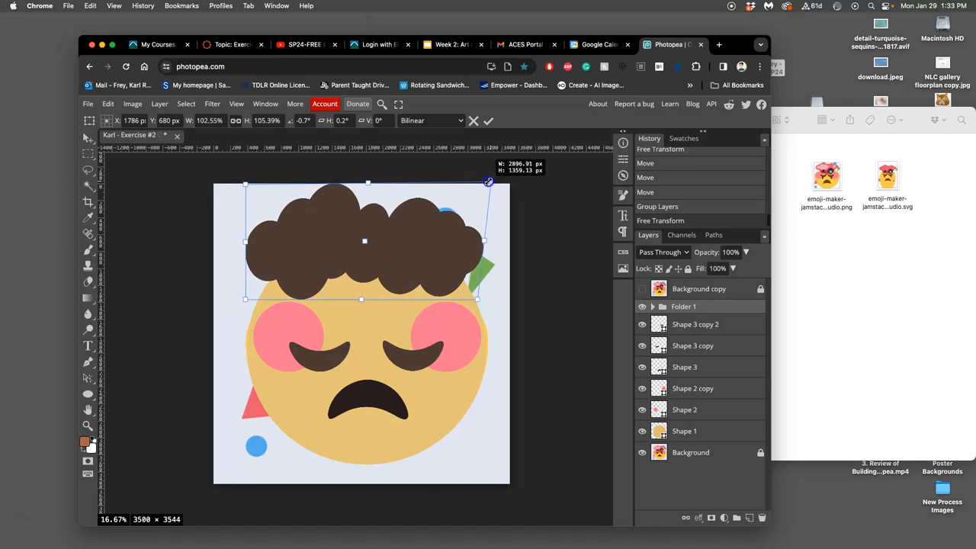
left_click_drag(488, 182, 496, 176)
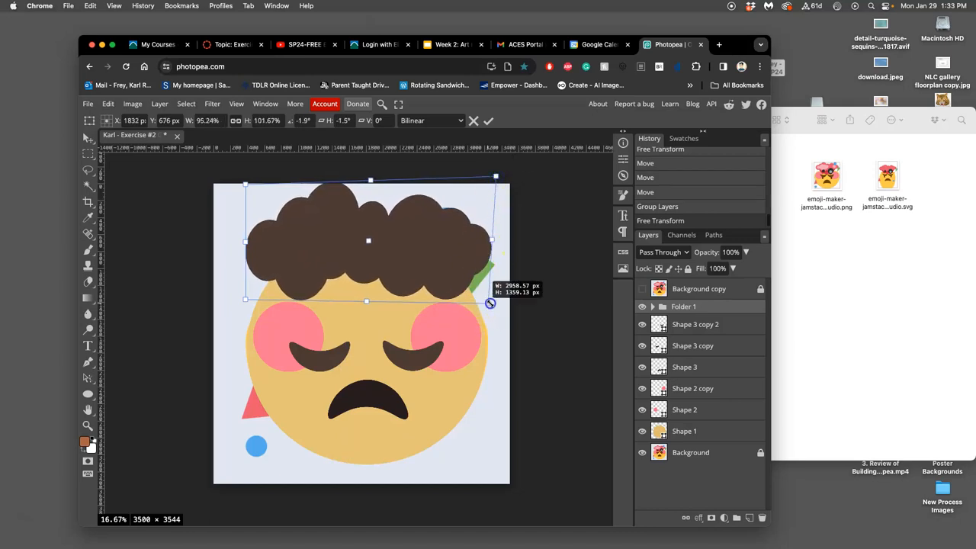
left_click_drag(496, 301, 492, 300)
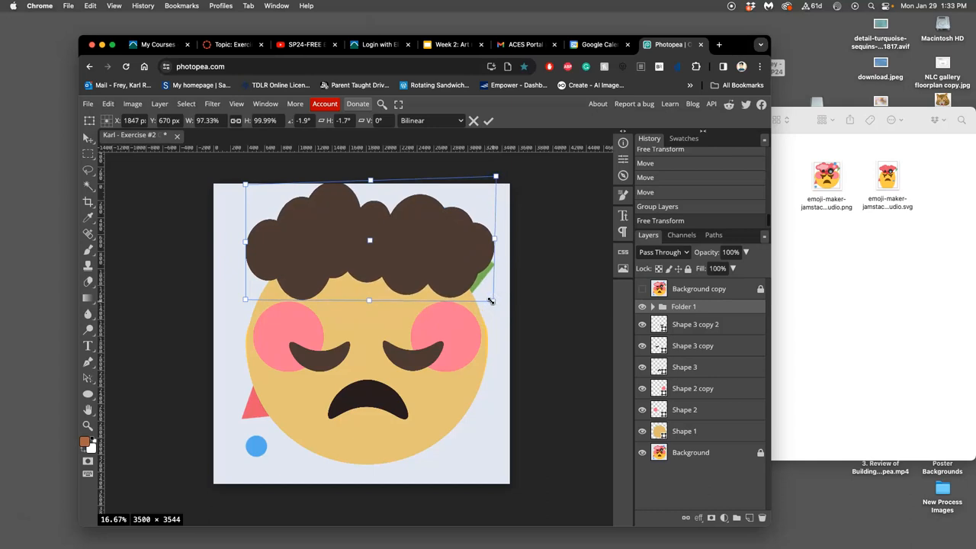
mouse_move(450, 252)
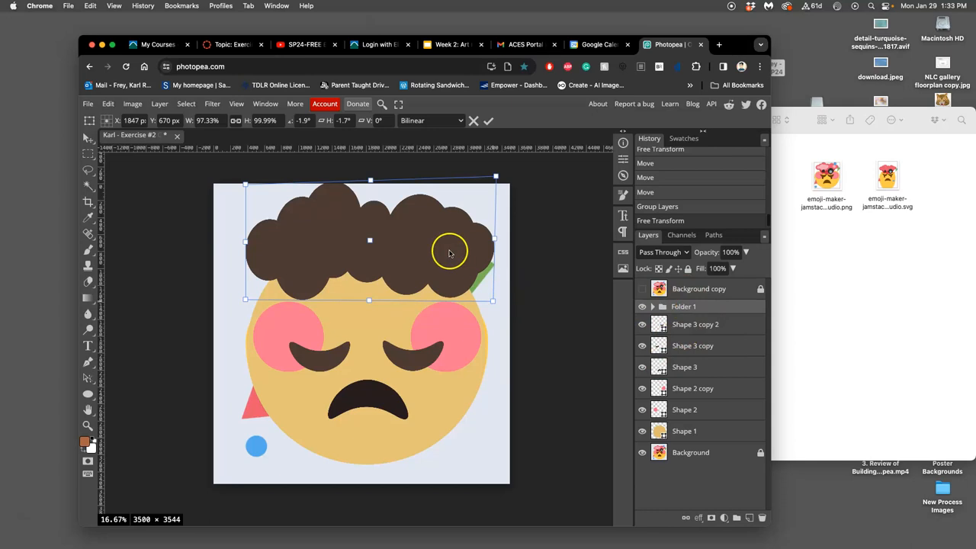
mouse_move(427, 245)
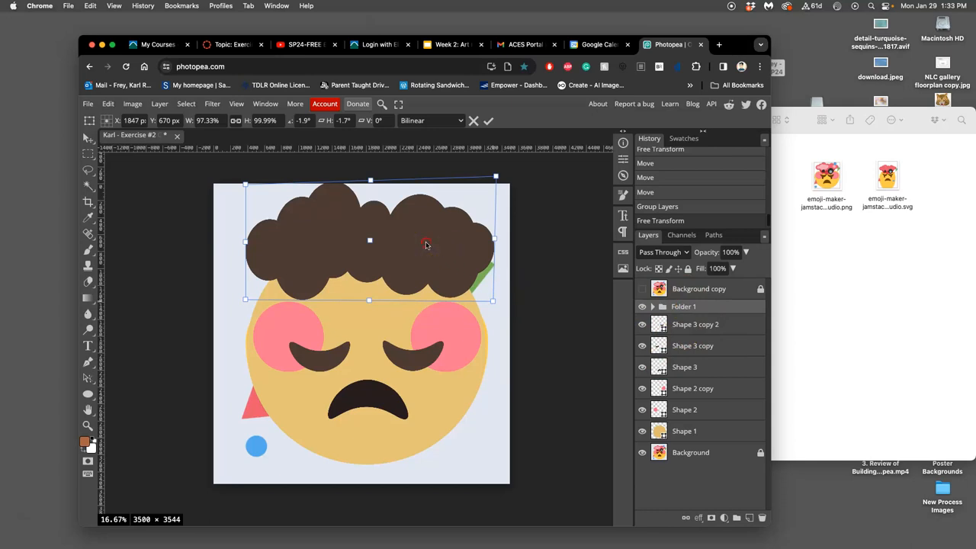
right_click(427, 244)
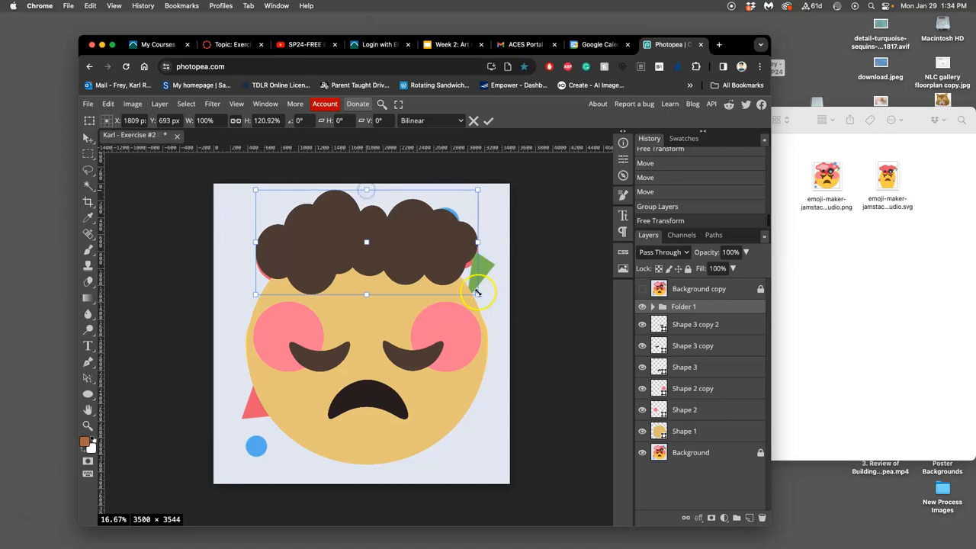
left_click_drag(477, 296, 487, 303)
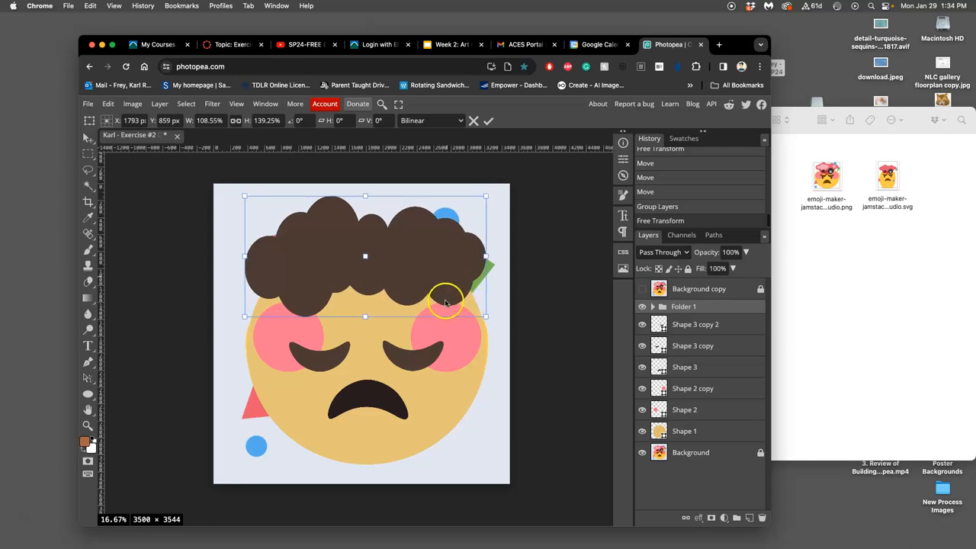
mouse_move(339, 252)
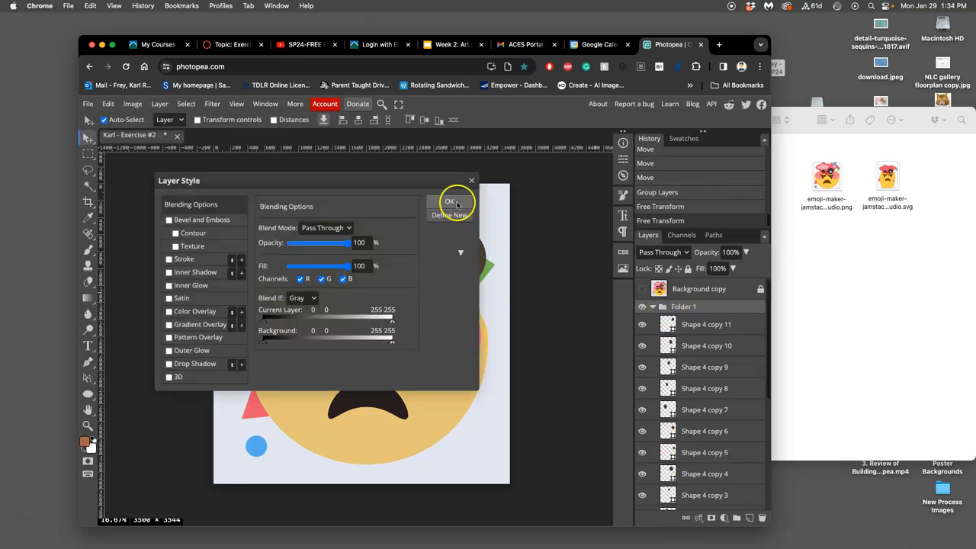
- Dismiss Layer Style and recolour Shape 4 copy 11 to gray #898381
left_click(450, 201)
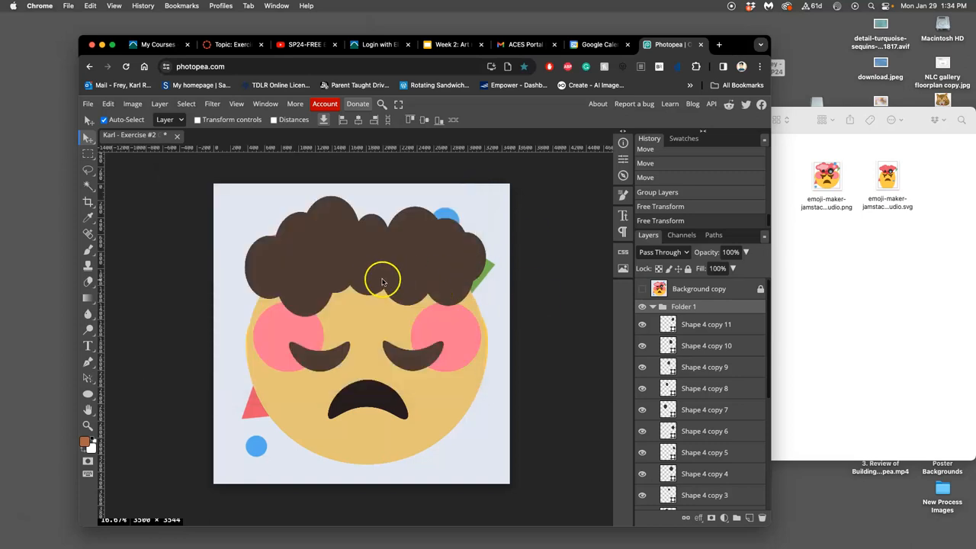
mouse_move(409, 278)
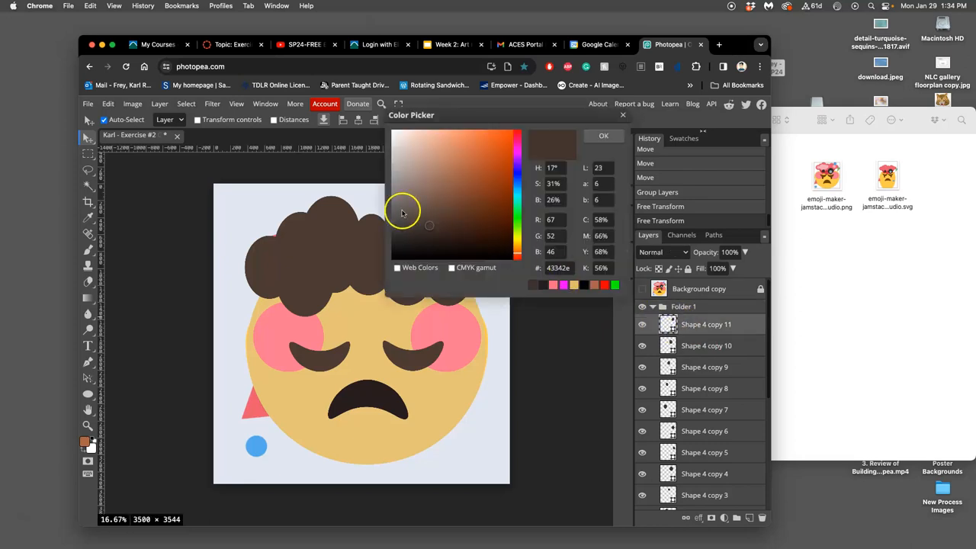
left_click(400, 193)
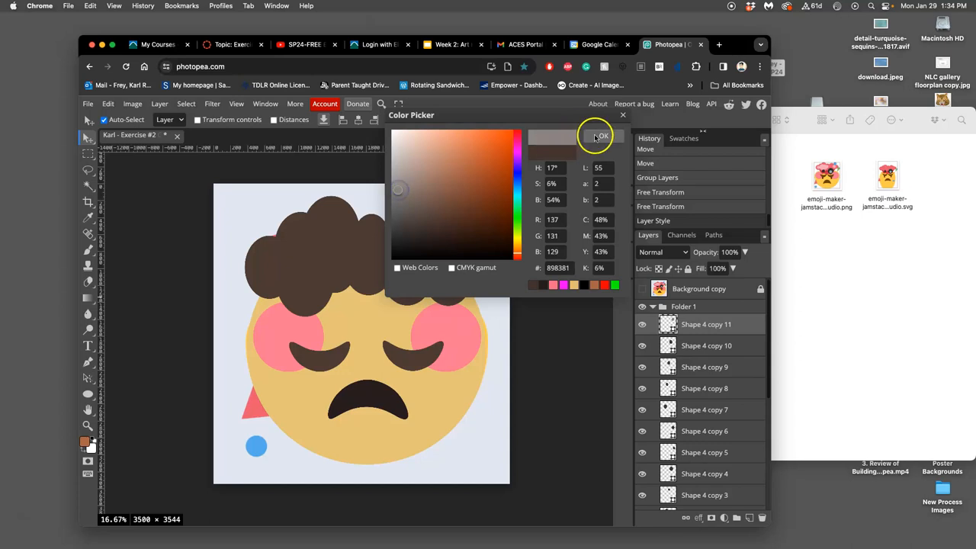
left_click(602, 136)
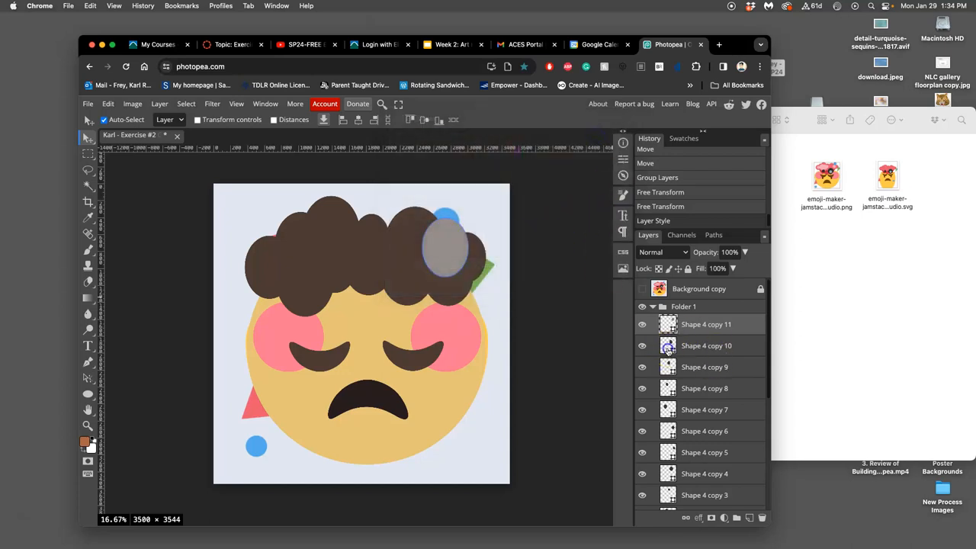